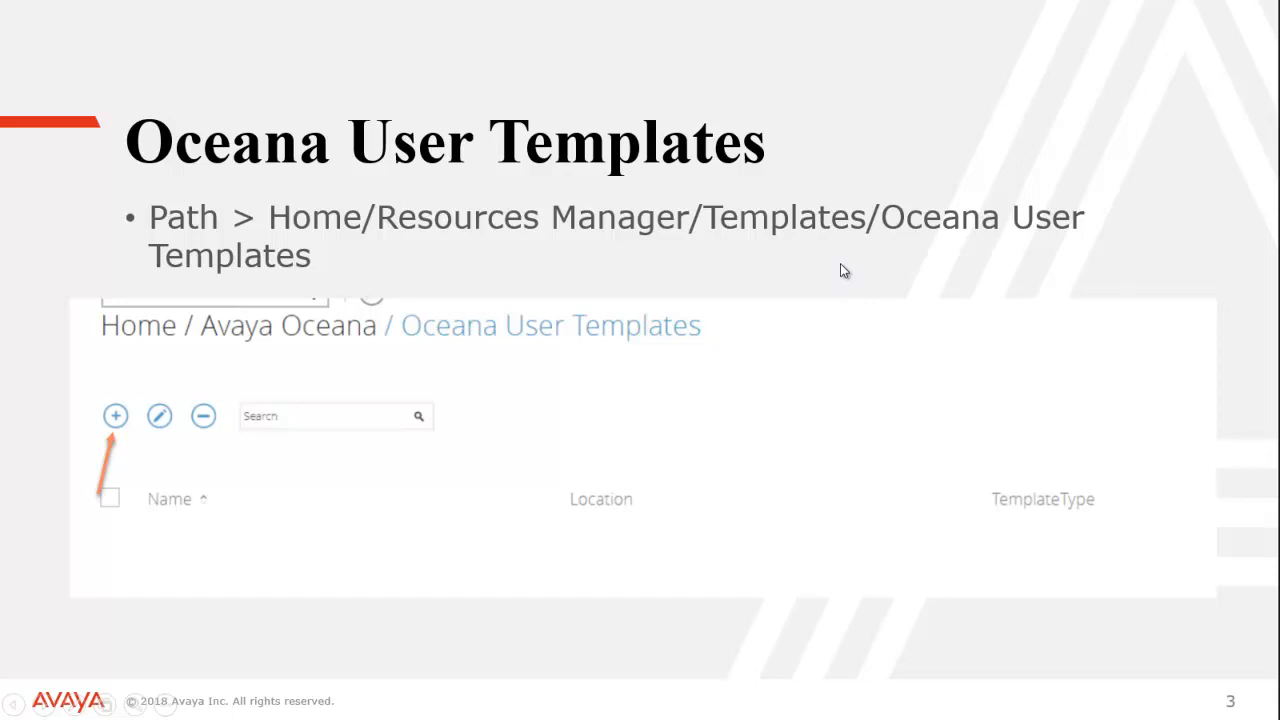
- Advance from the User Templates slide to the Exclusivity slide and let its callouts play
click(114, 414)
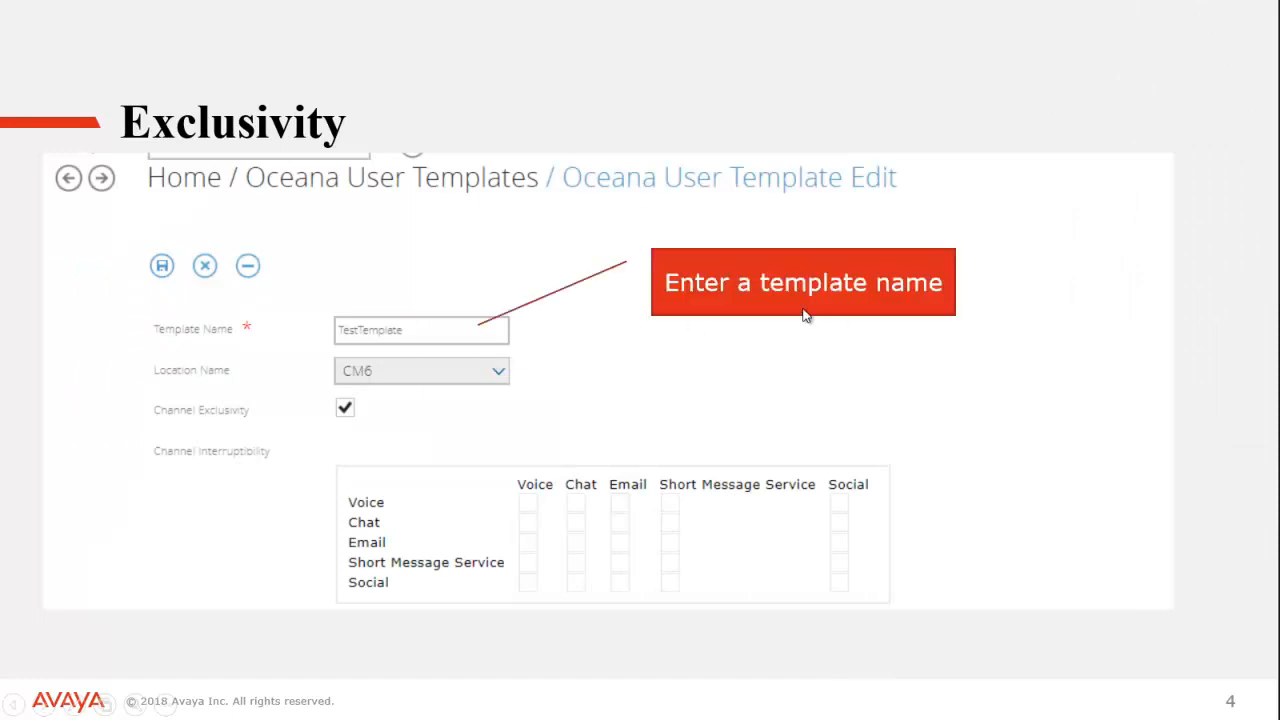
mouse_move(768, 318)
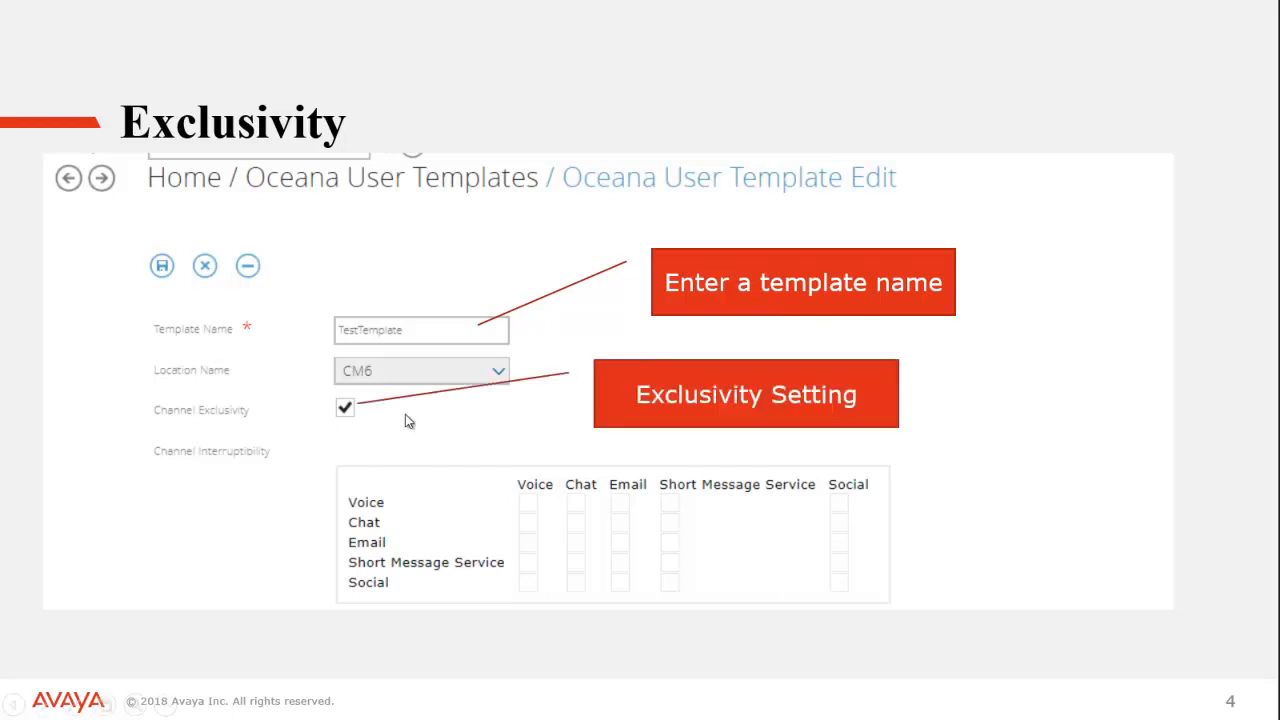
mouse_move(372, 424)
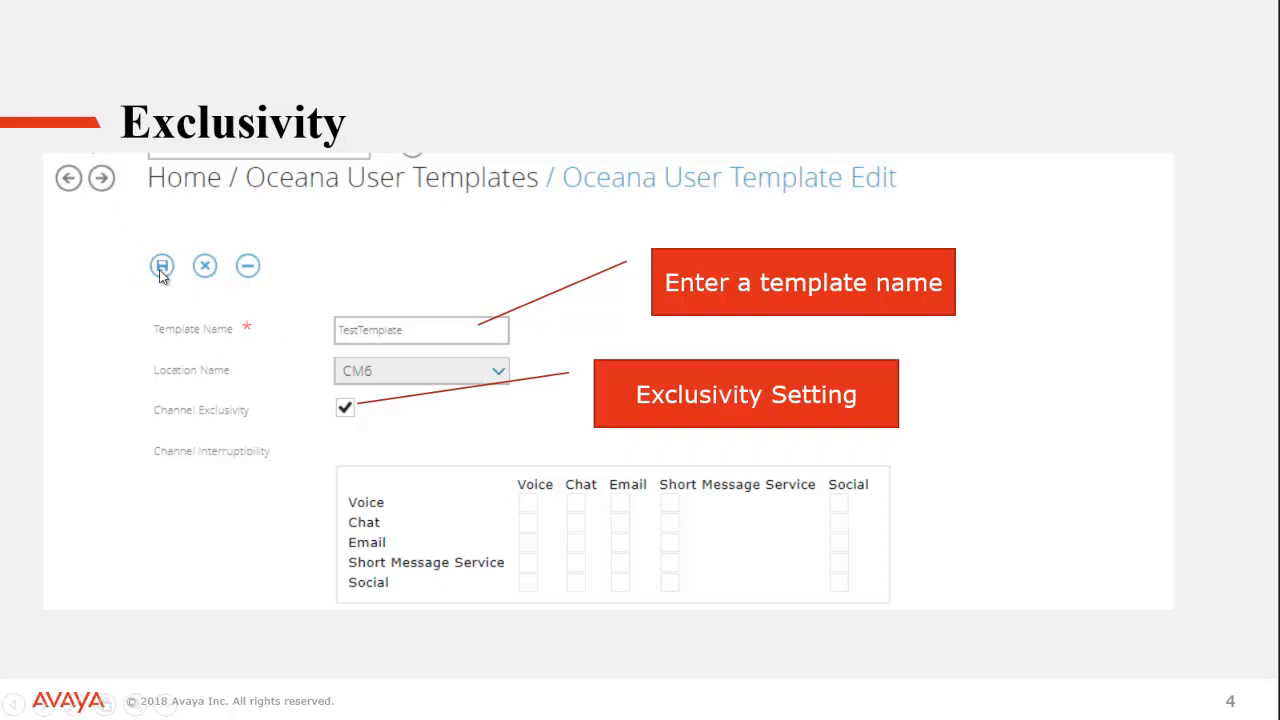
mouse_move(190, 368)
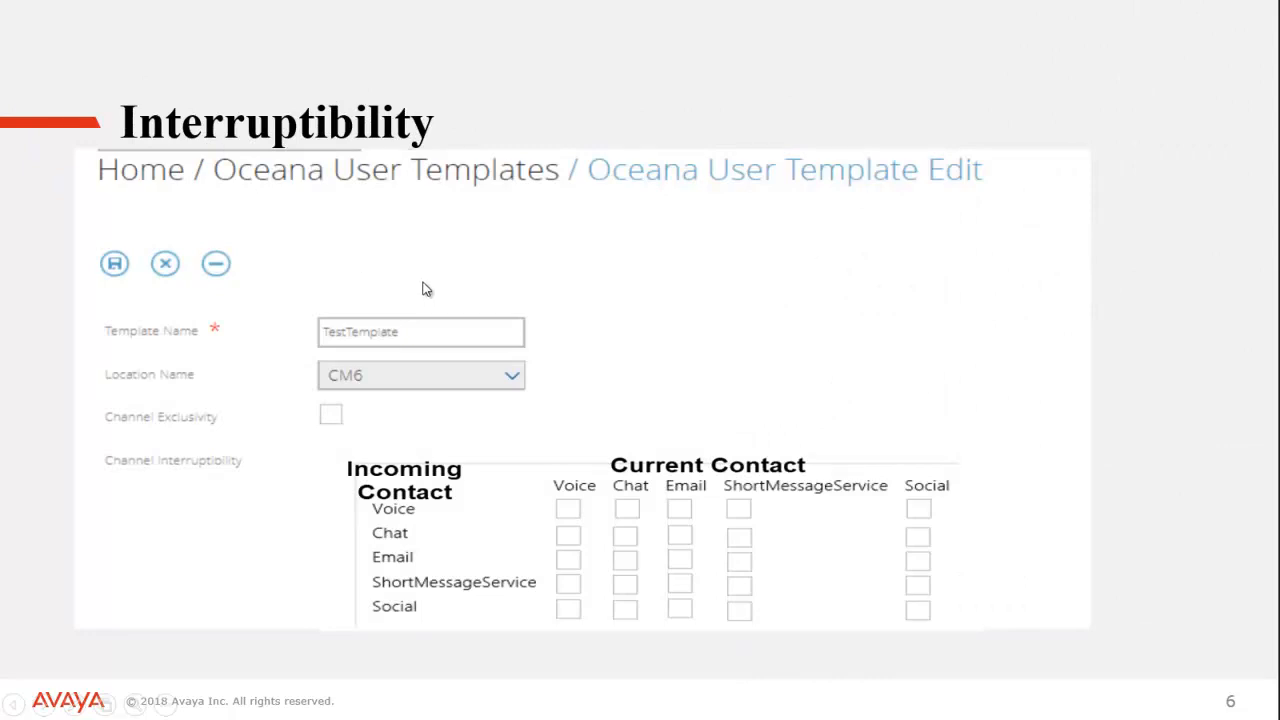
mouse_move(350, 200)
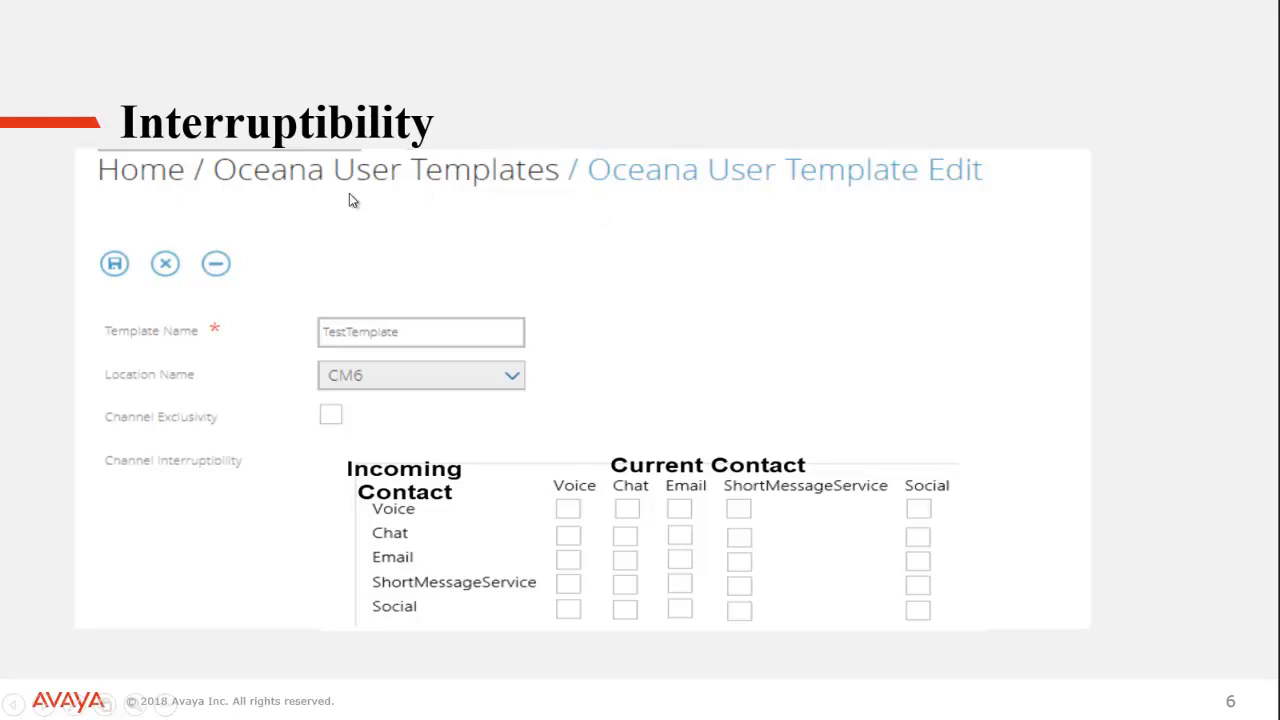
mouse_move(496, 244)
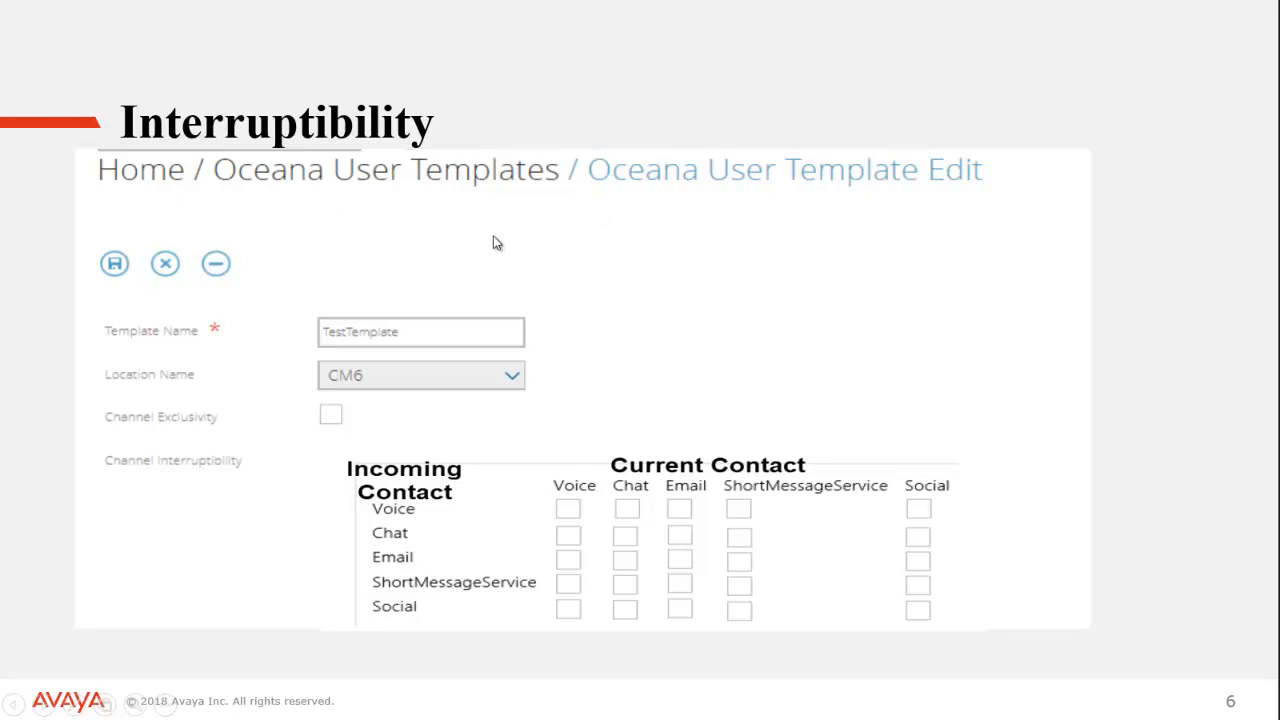
mouse_move(264, 432)
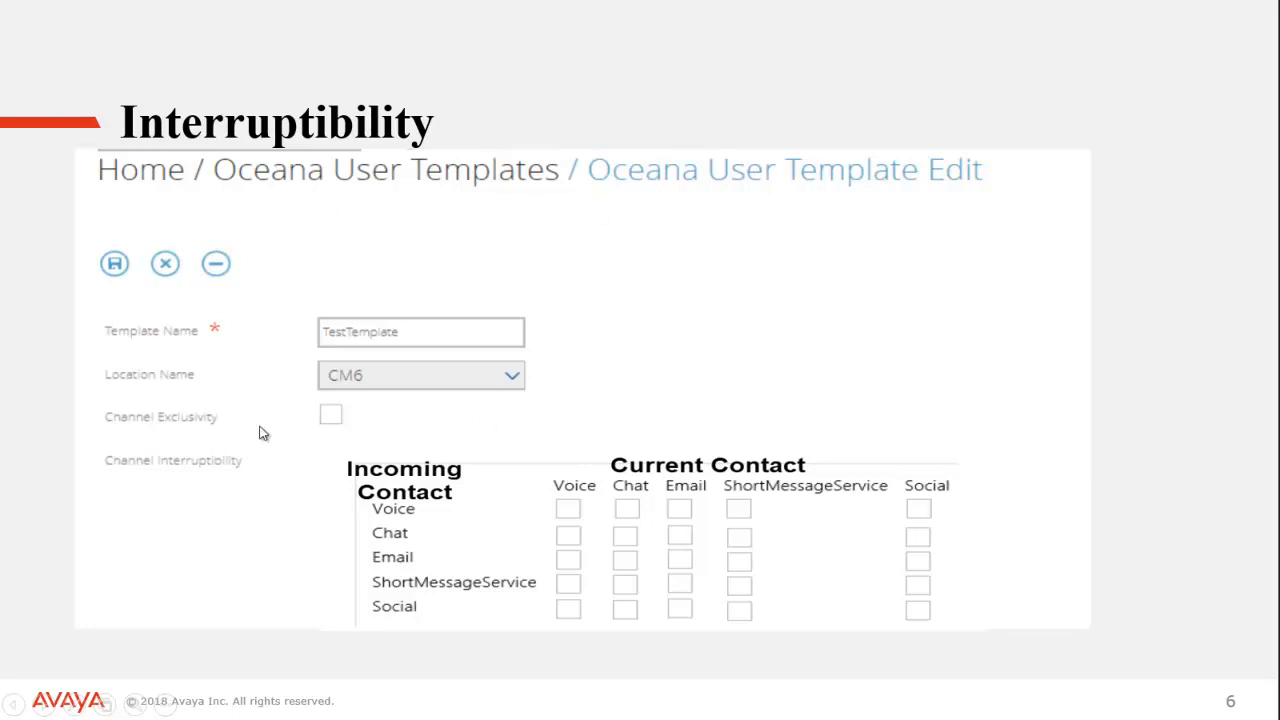
mouse_move(752, 604)
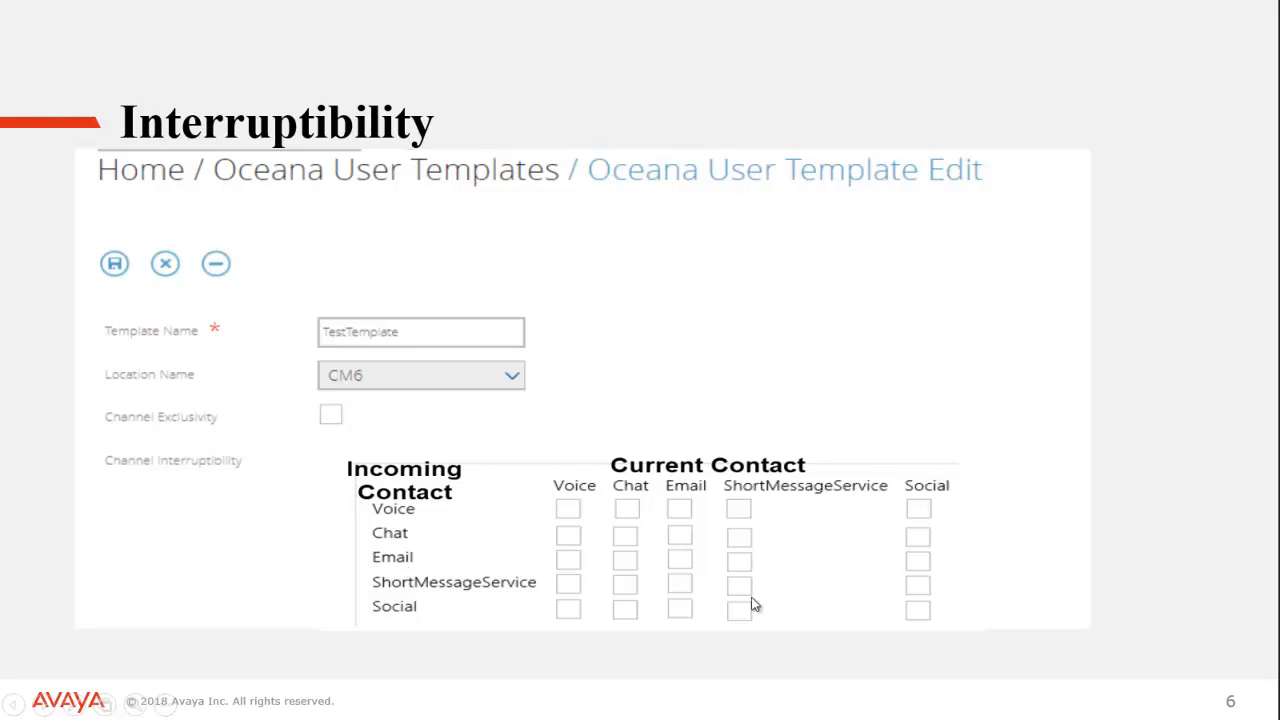
mouse_move(844, 408)
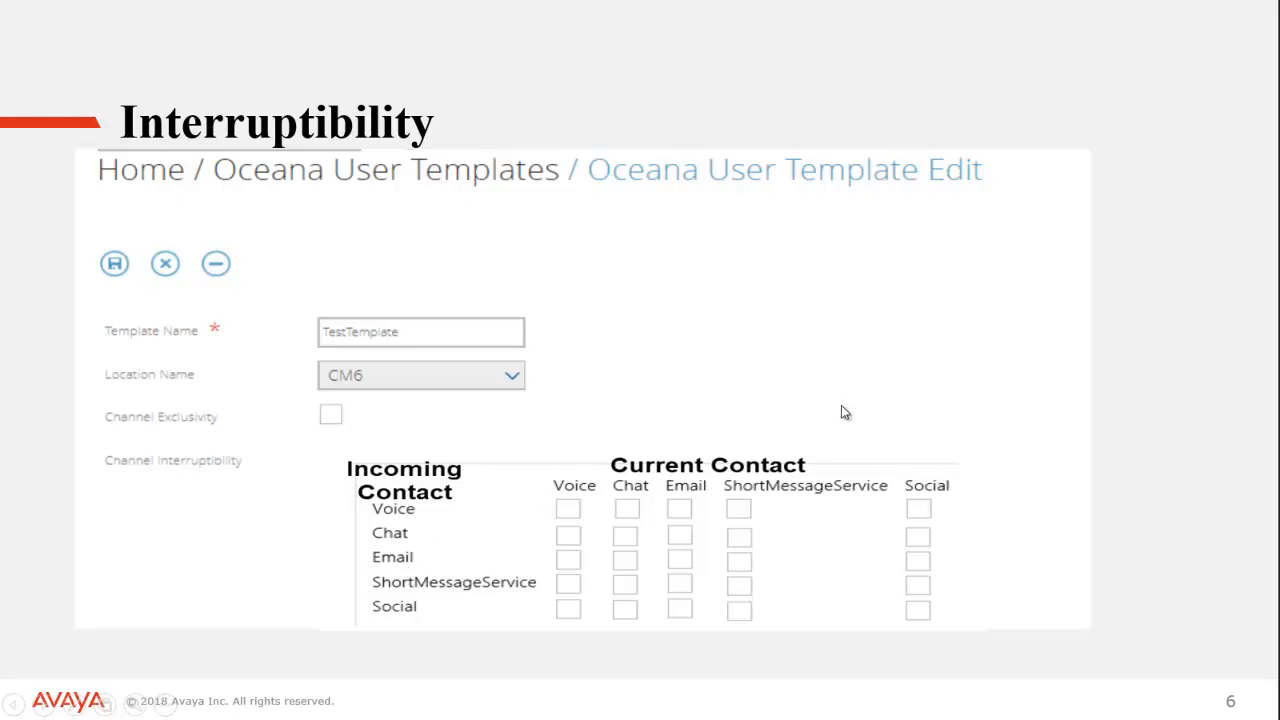
mouse_move(136, 472)
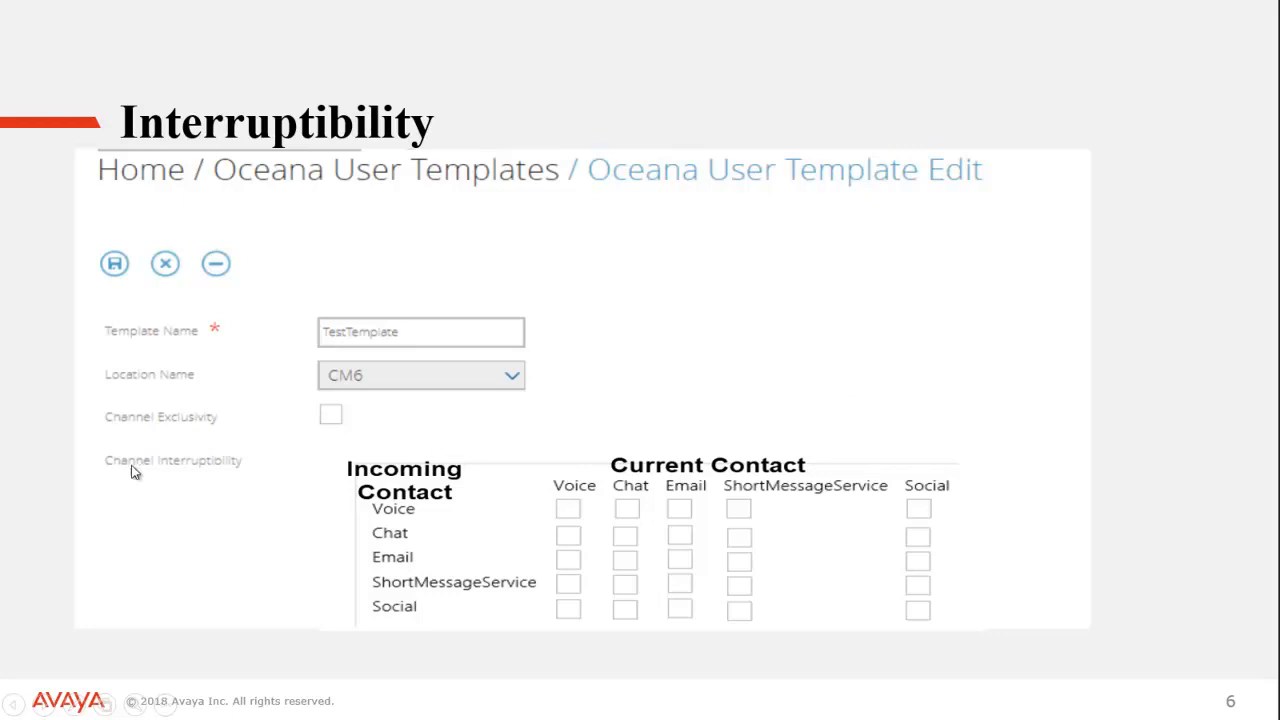
mouse_move(332, 496)
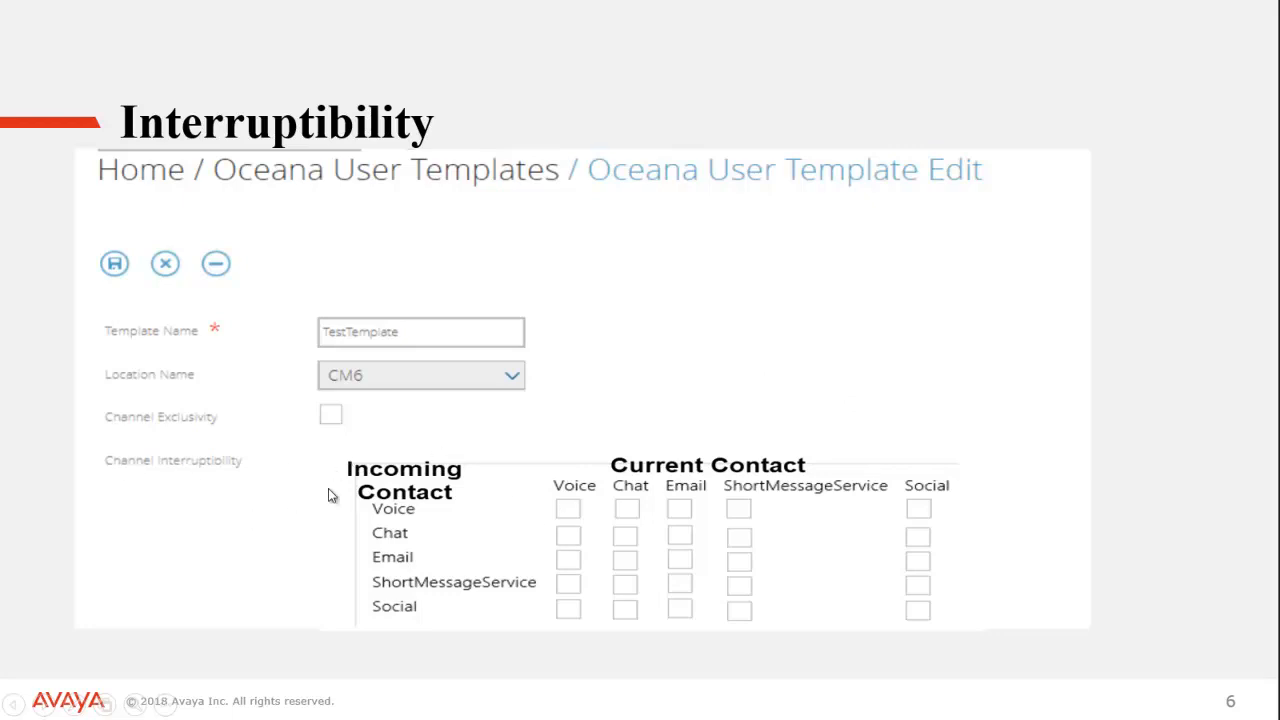
mouse_move(528, 554)
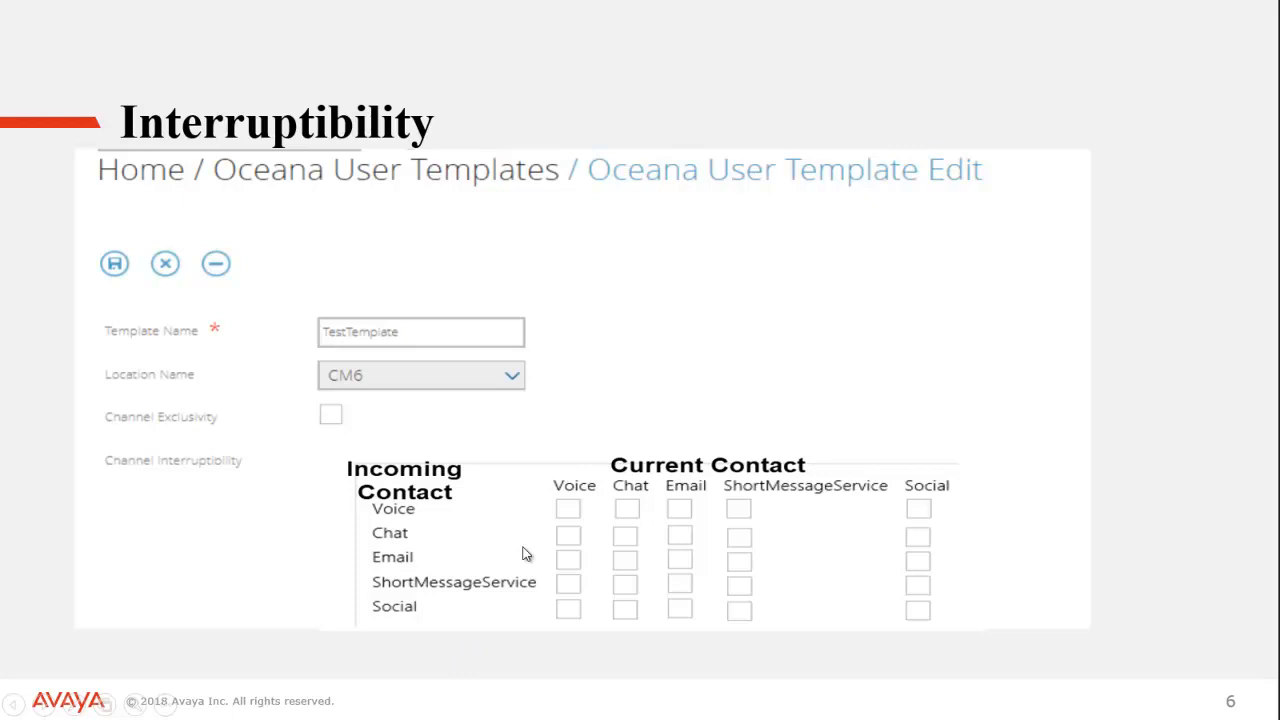
mouse_move(392, 576)
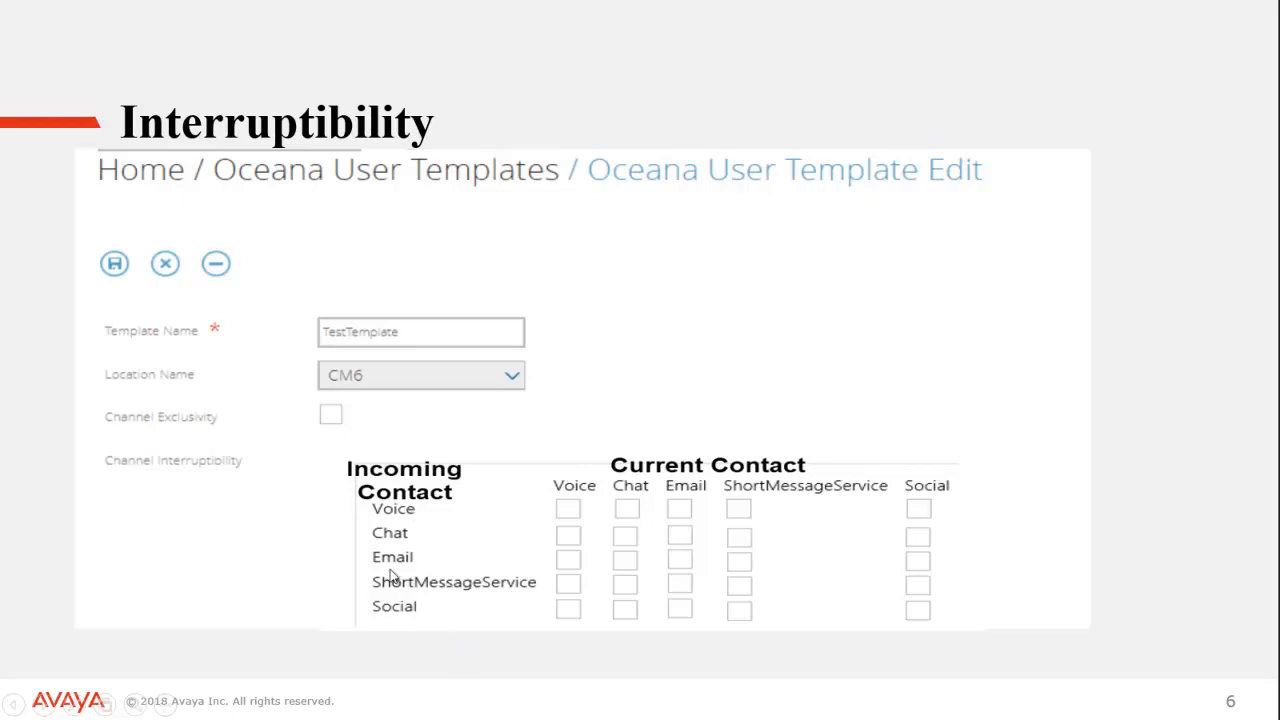
mouse_move(500, 516)
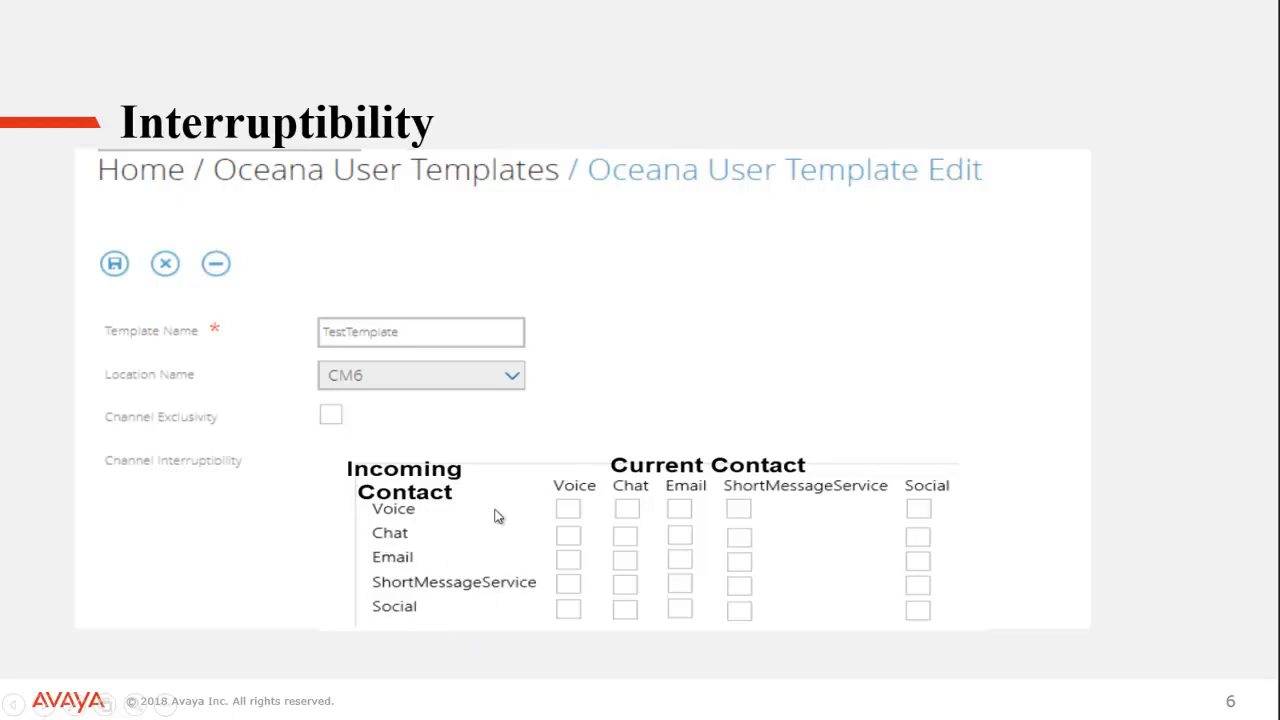
mouse_move(824, 474)
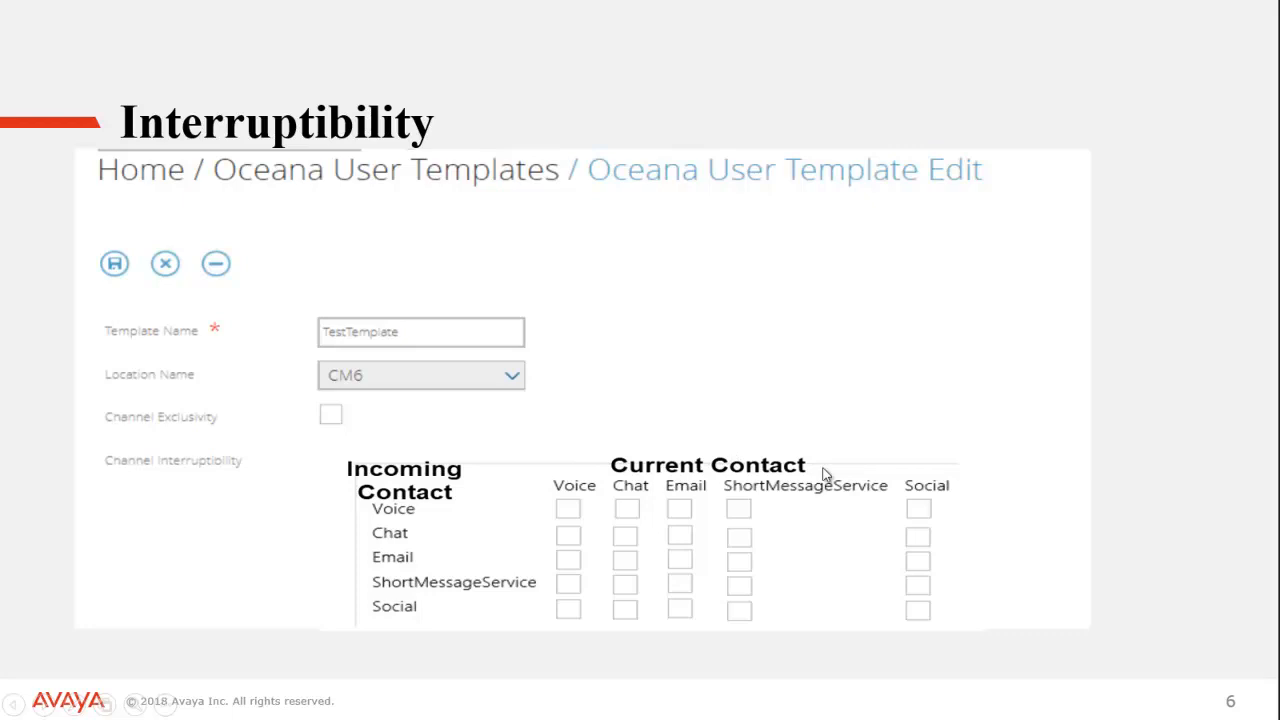
mouse_move(744, 490)
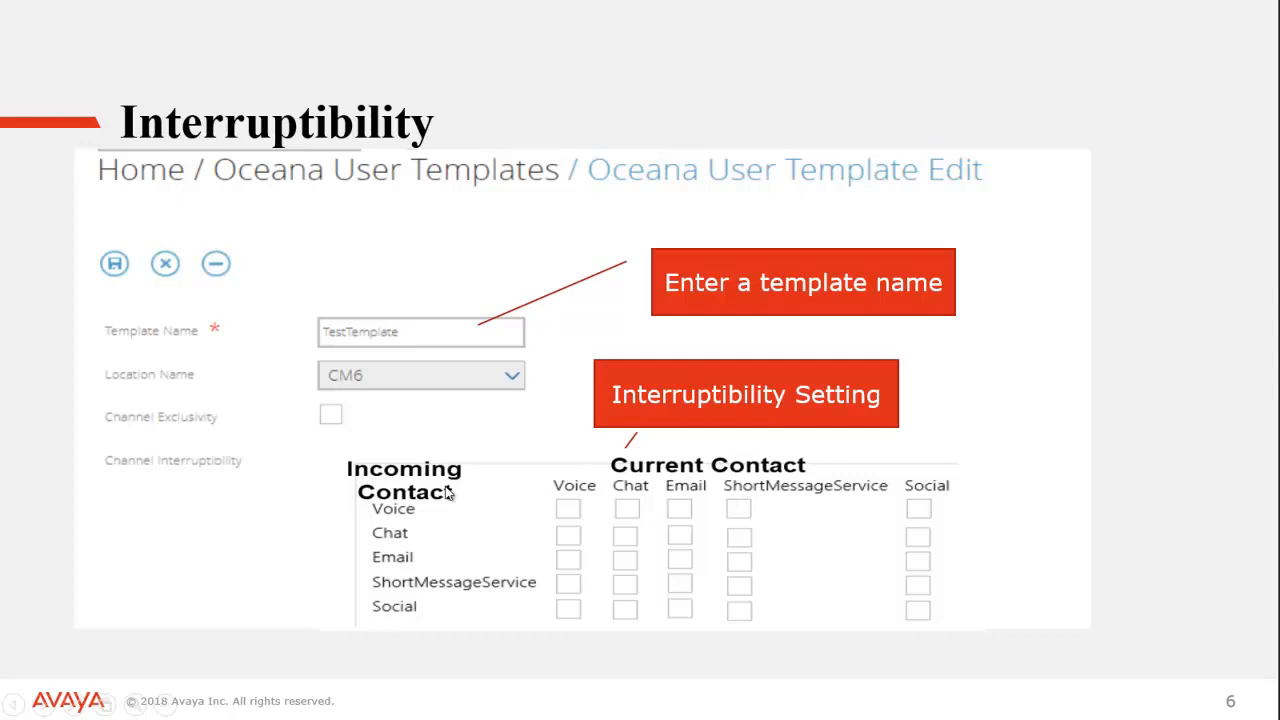
mouse_move(724, 448)
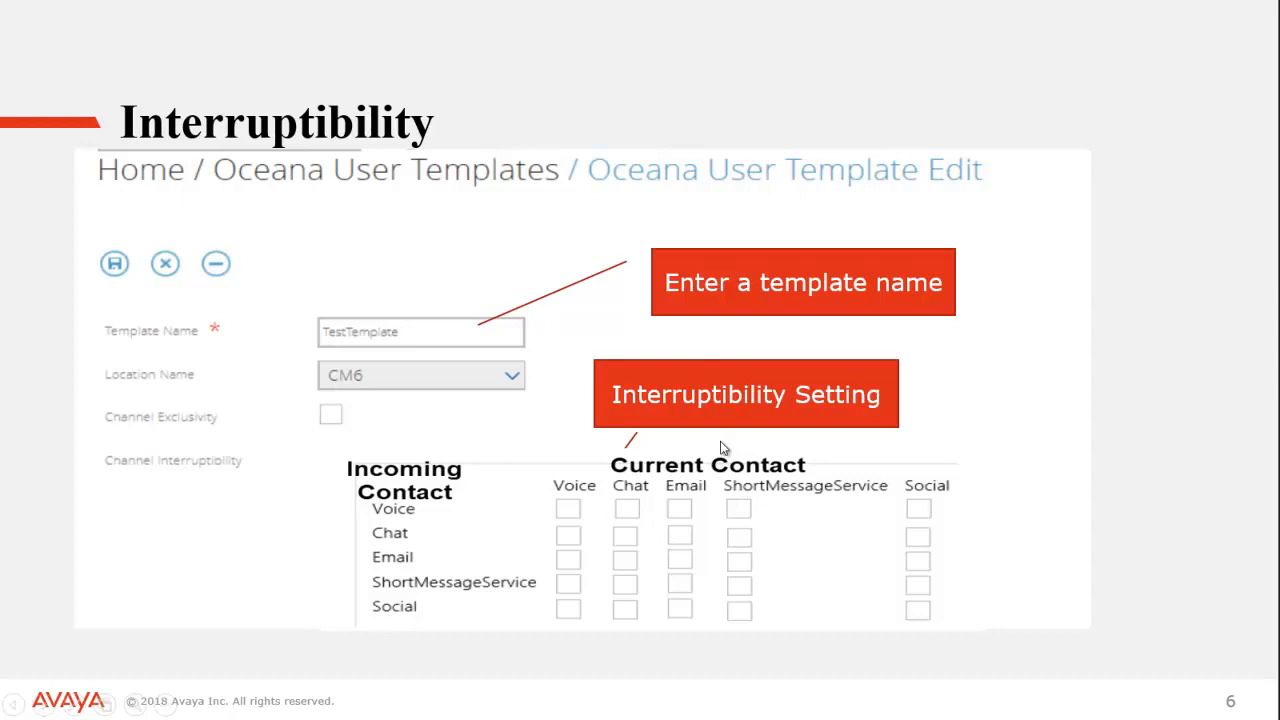
- Advance to slide 7, the example where Chat interrupts SMS but not vice versa
key(Right)
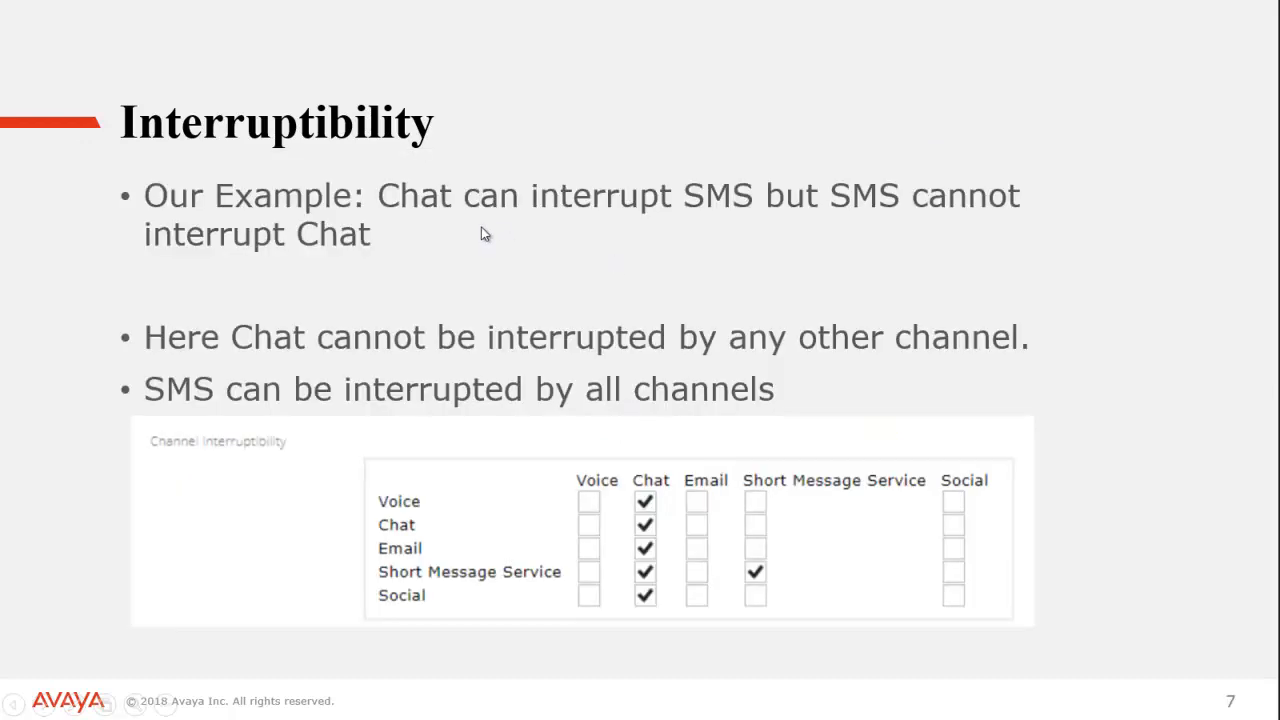
mouse_move(736, 230)
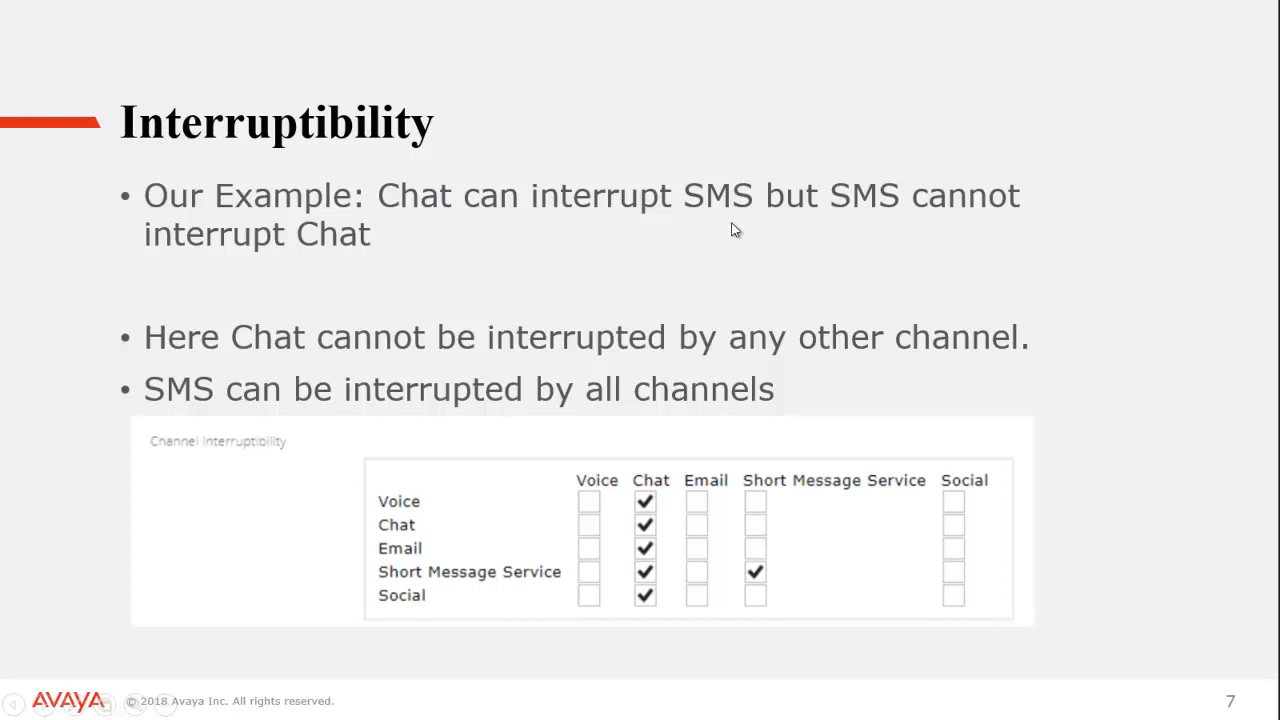
mouse_move(232, 260)
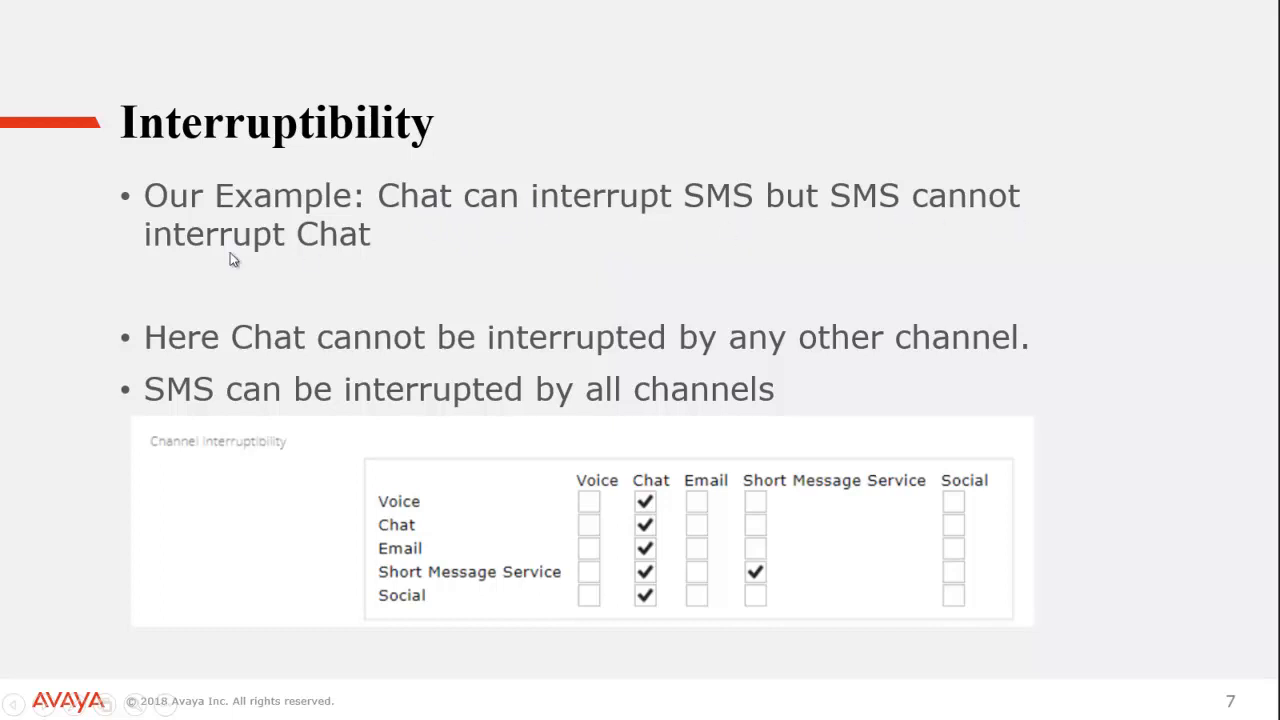
mouse_move(420, 300)
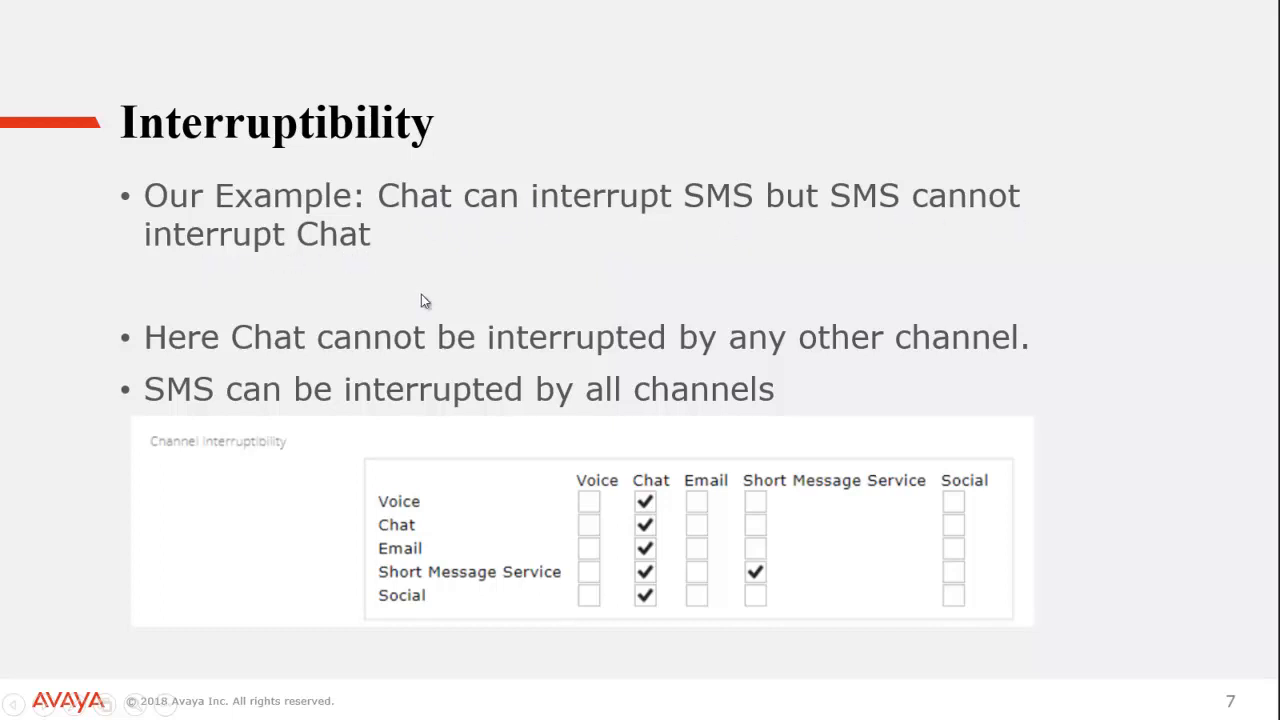
mouse_move(636, 492)
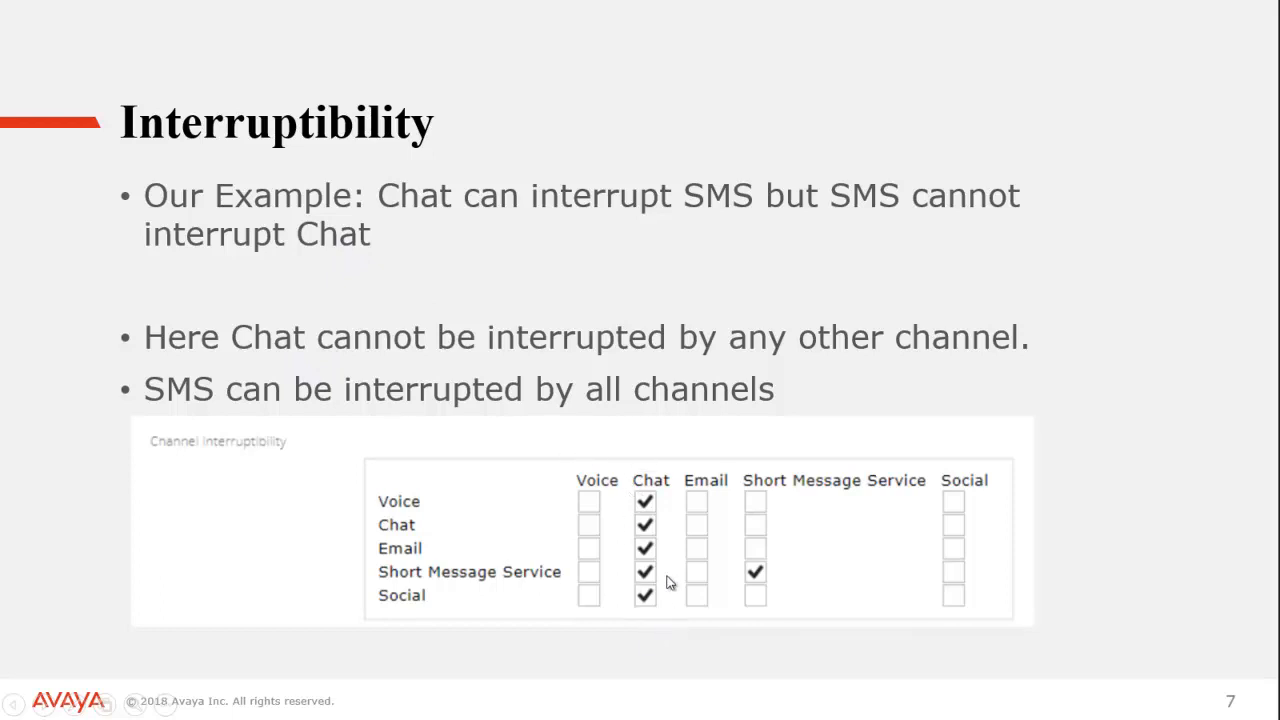
mouse_move(668, 616)
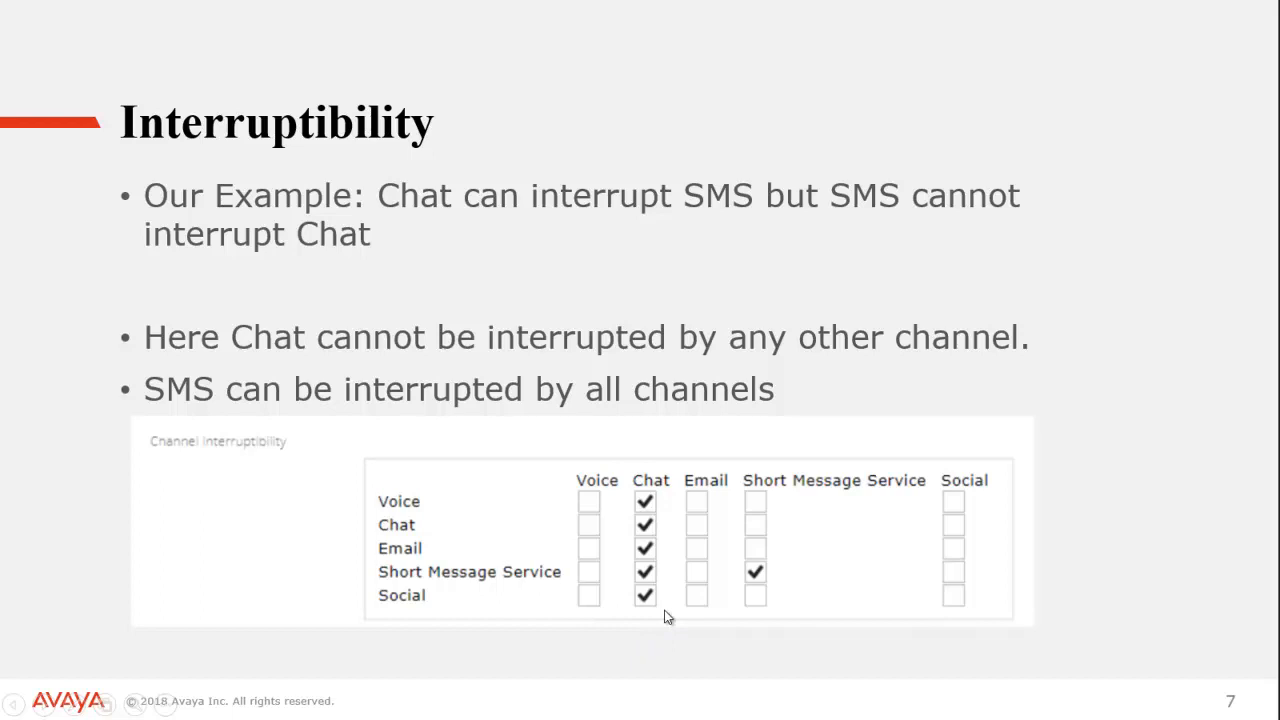
mouse_move(640, 512)
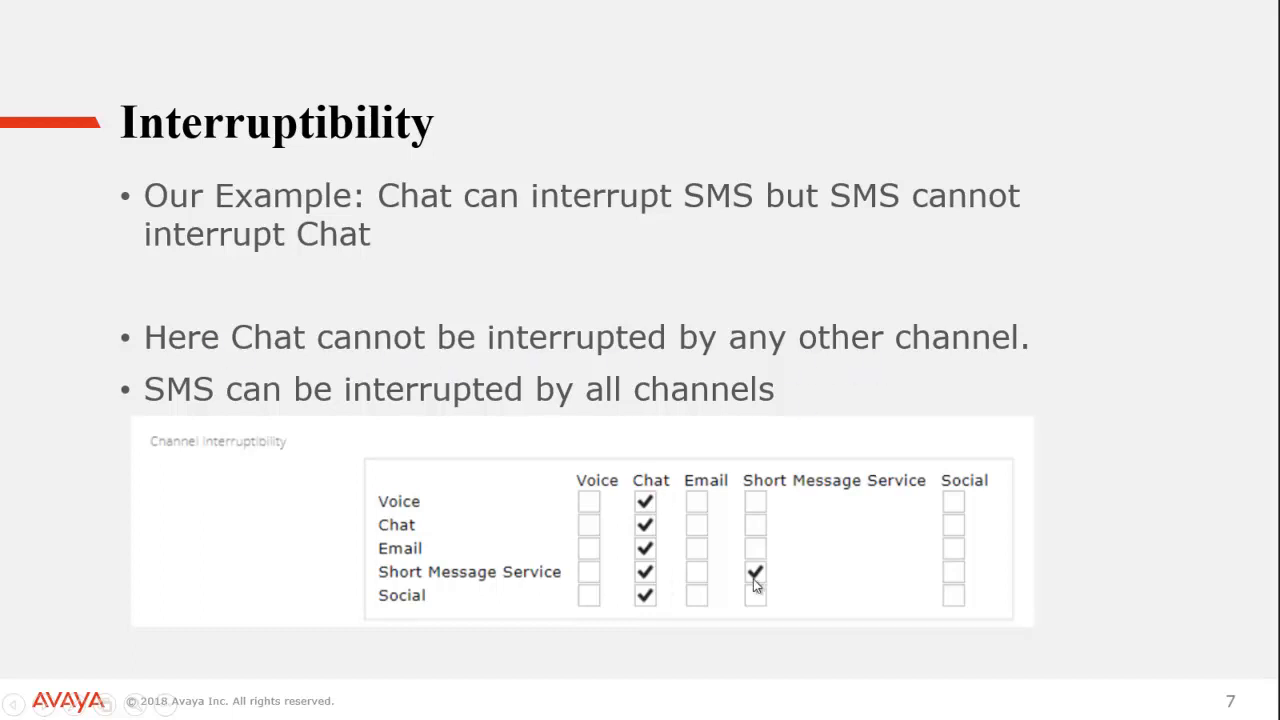
mouse_move(748, 548)
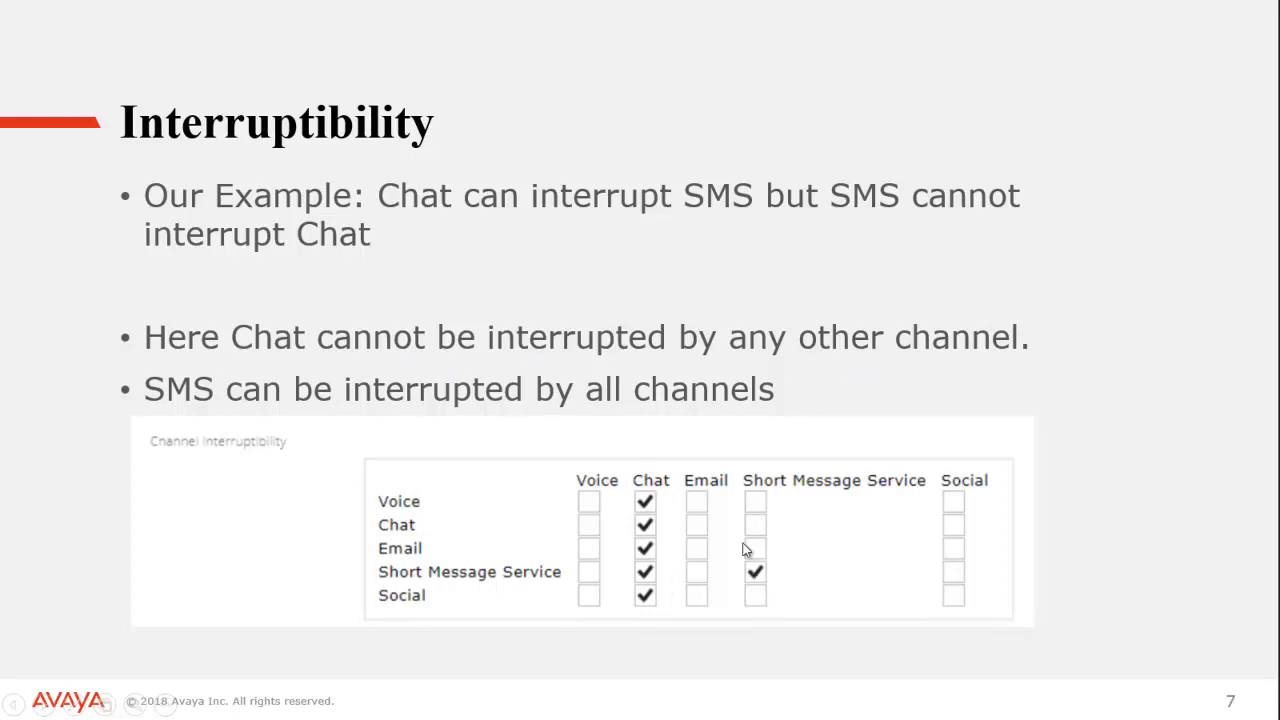
mouse_move(740, 572)
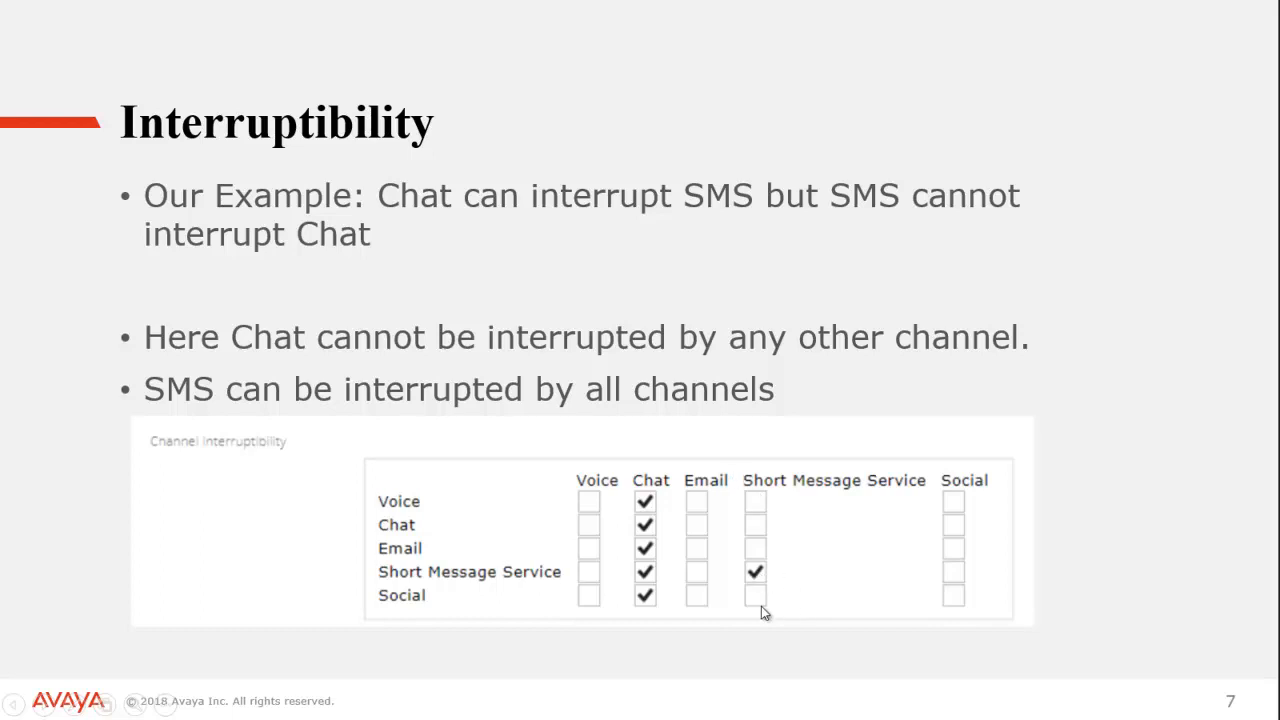
mouse_move(1058, 492)
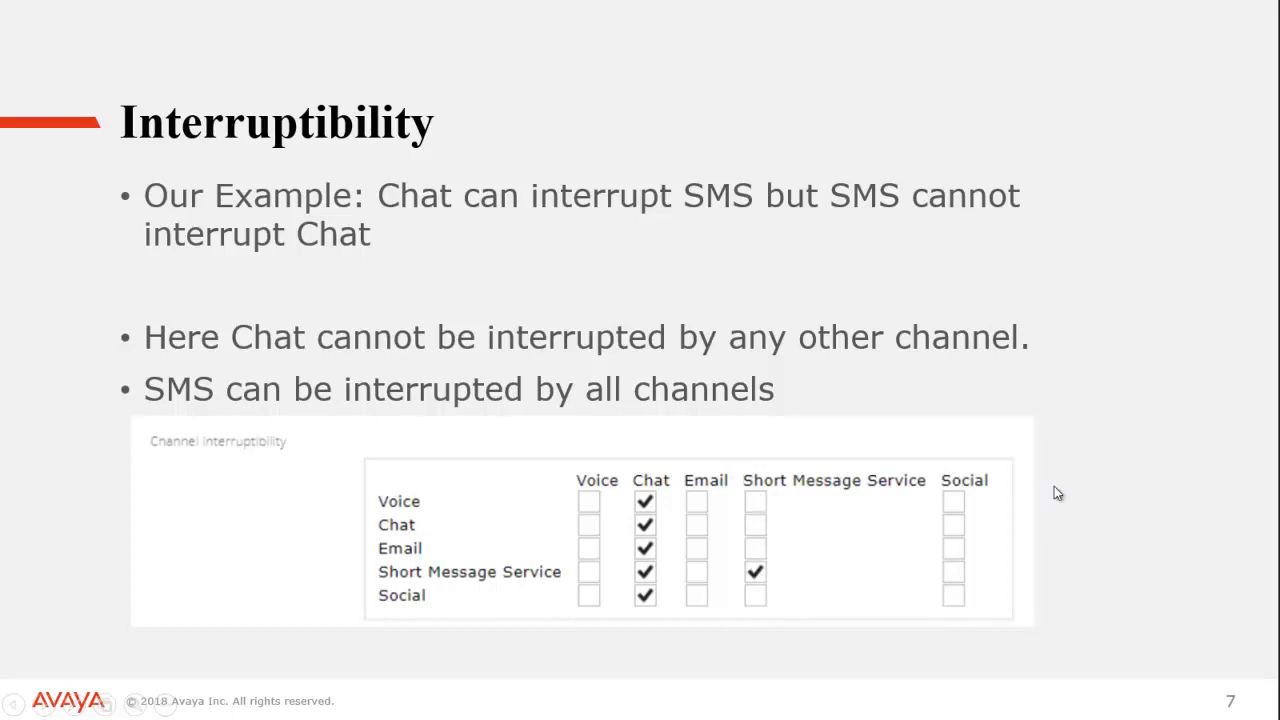
mouse_move(1068, 488)
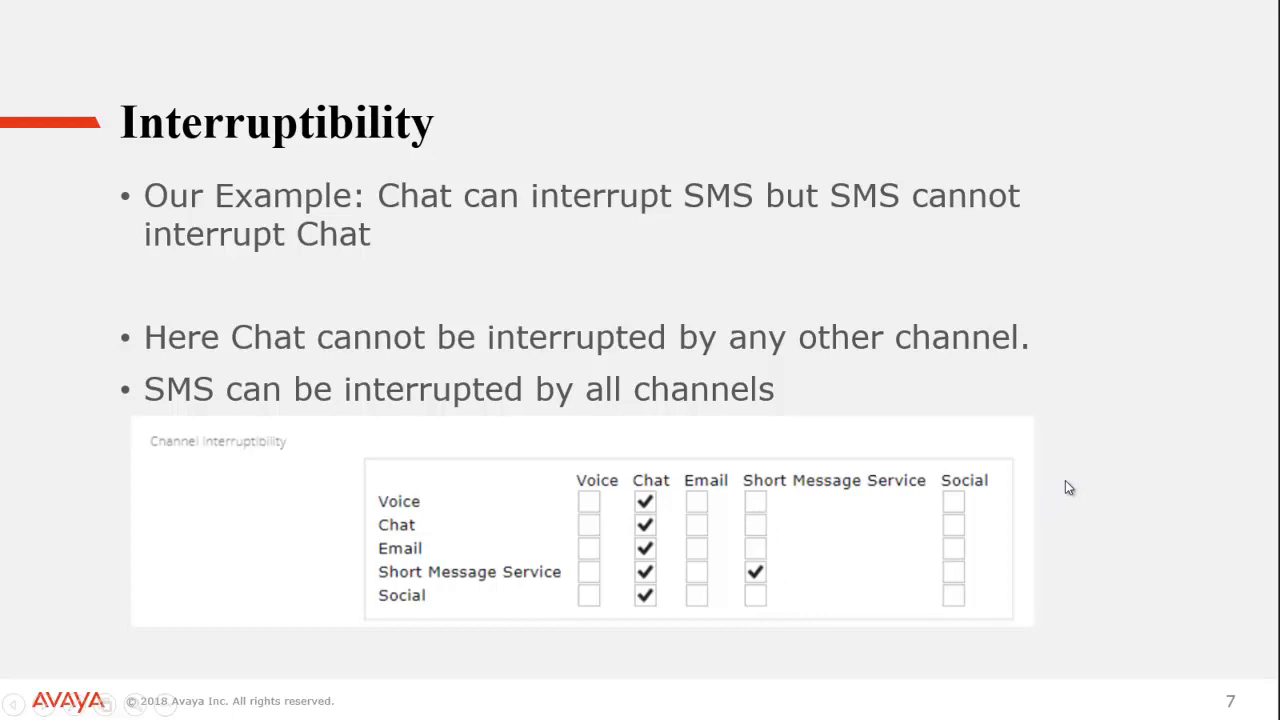
- Advance from the Interruptibility slide to slide 8, Users
key(Right)
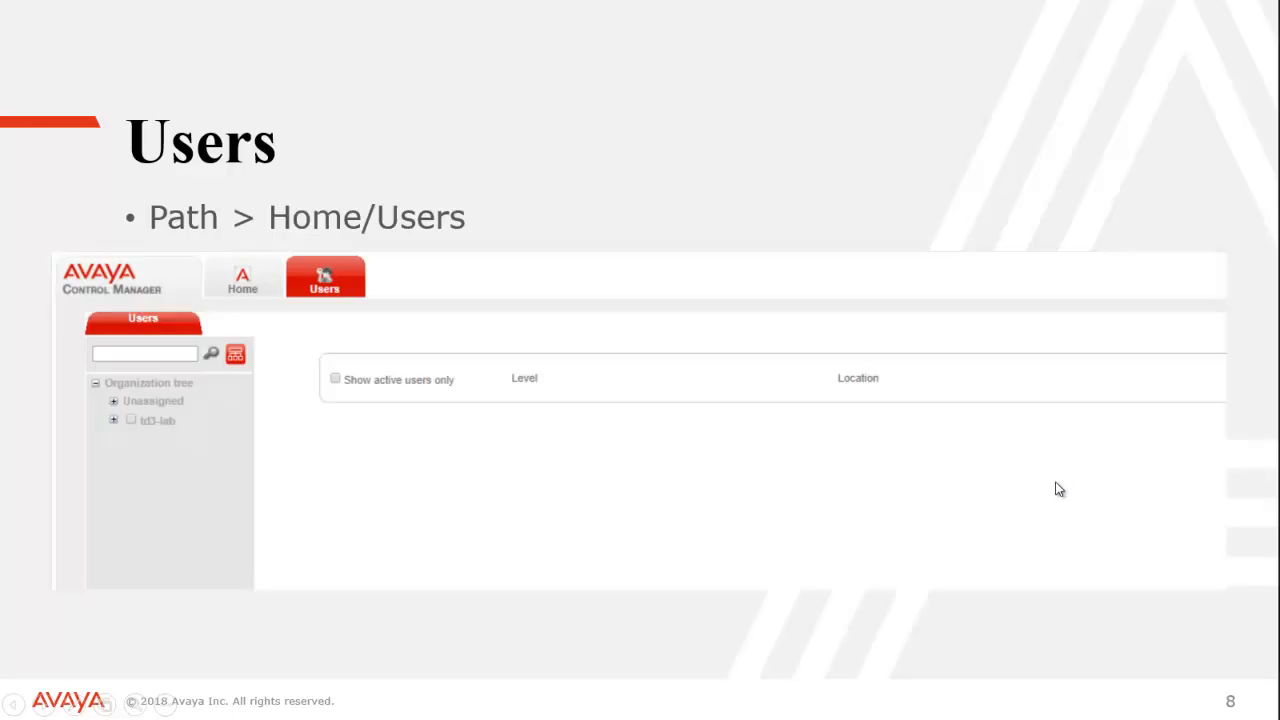
mouse_move(1044, 478)
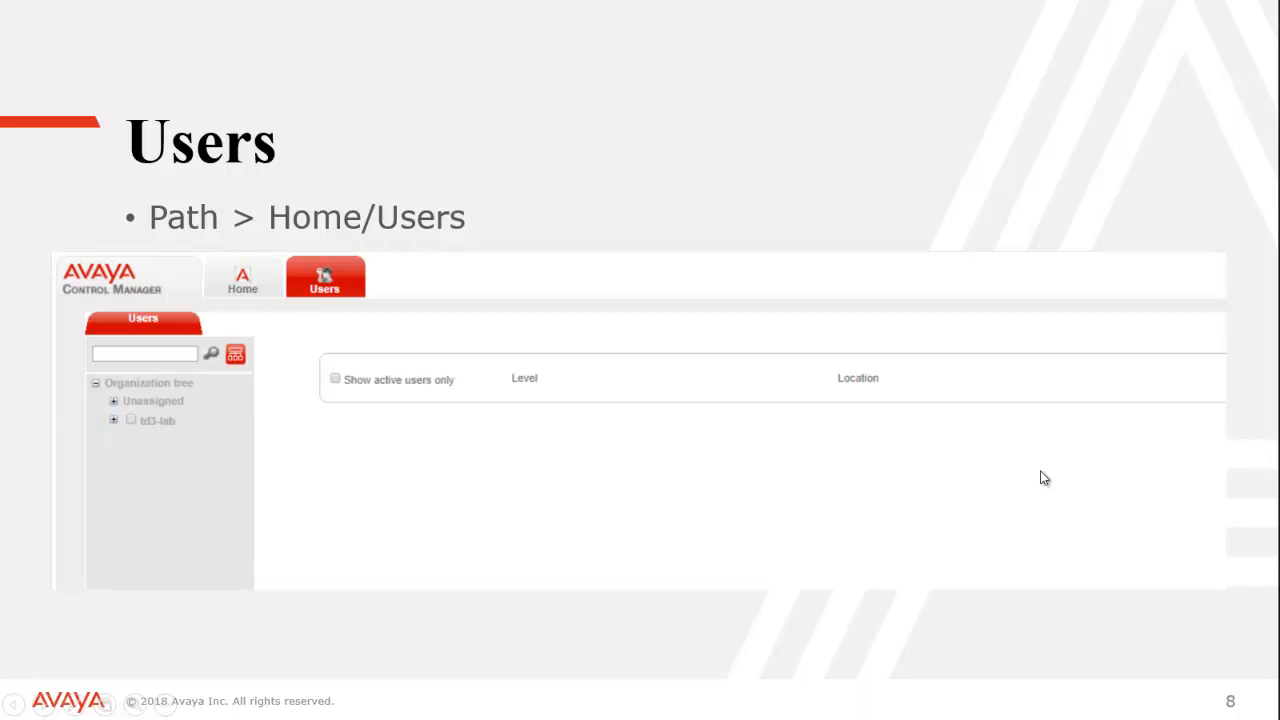
mouse_move(520, 312)
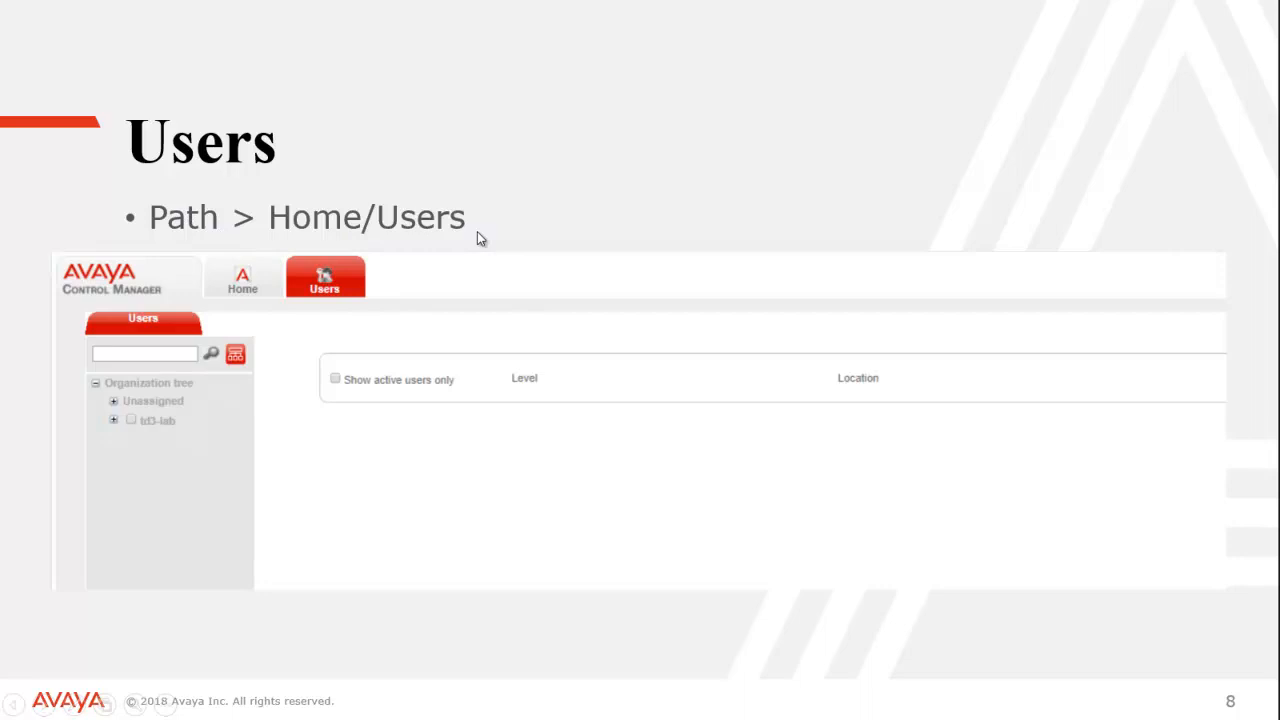
mouse_move(658, 490)
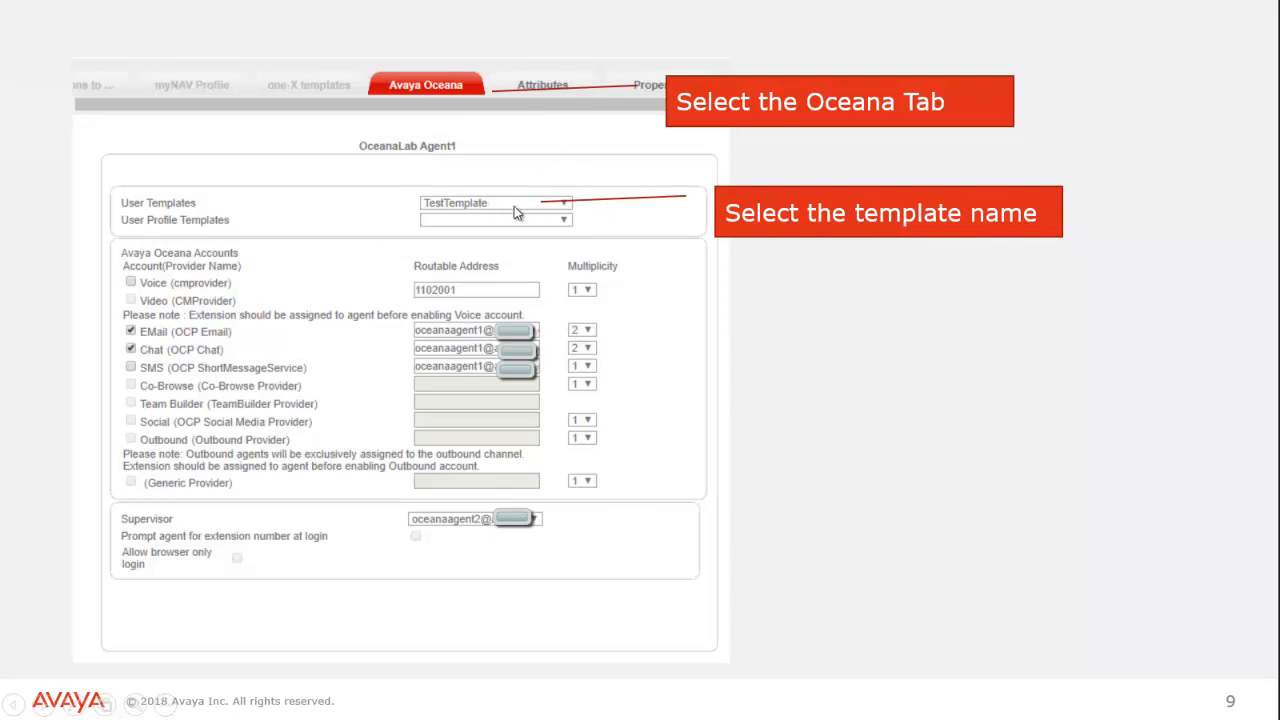
mouse_move(564, 210)
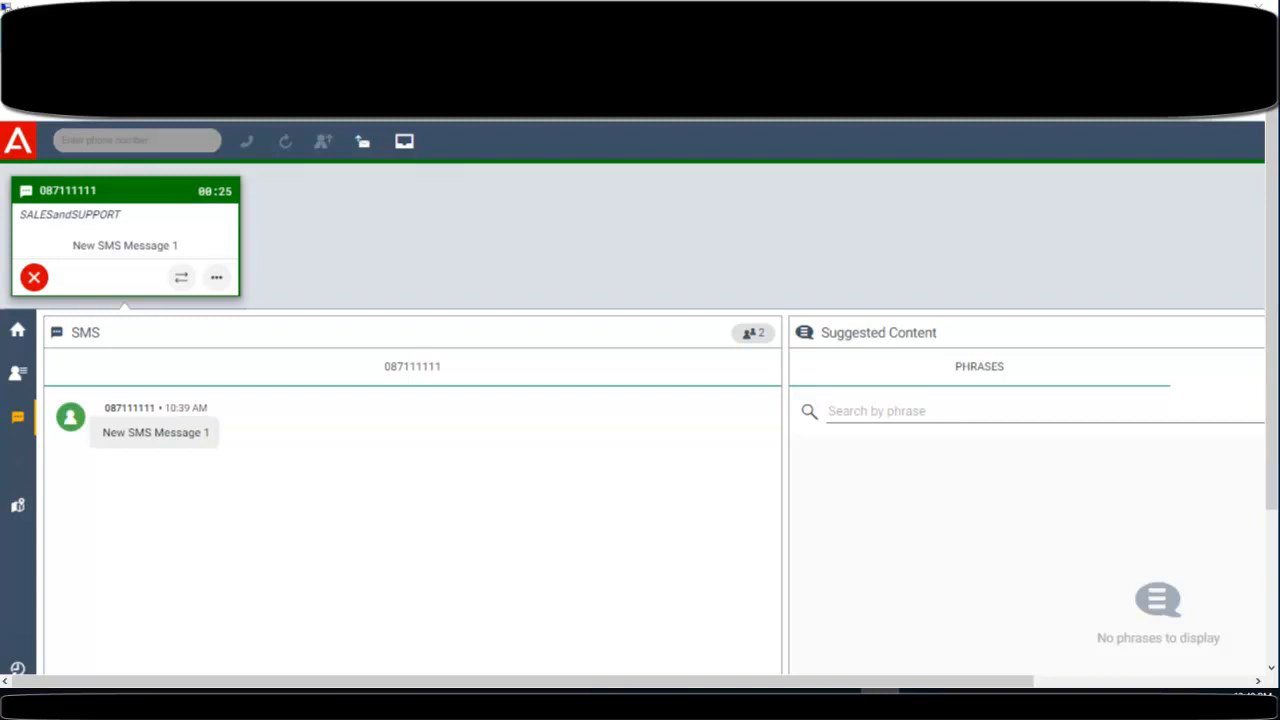
mouse_move(448, 304)
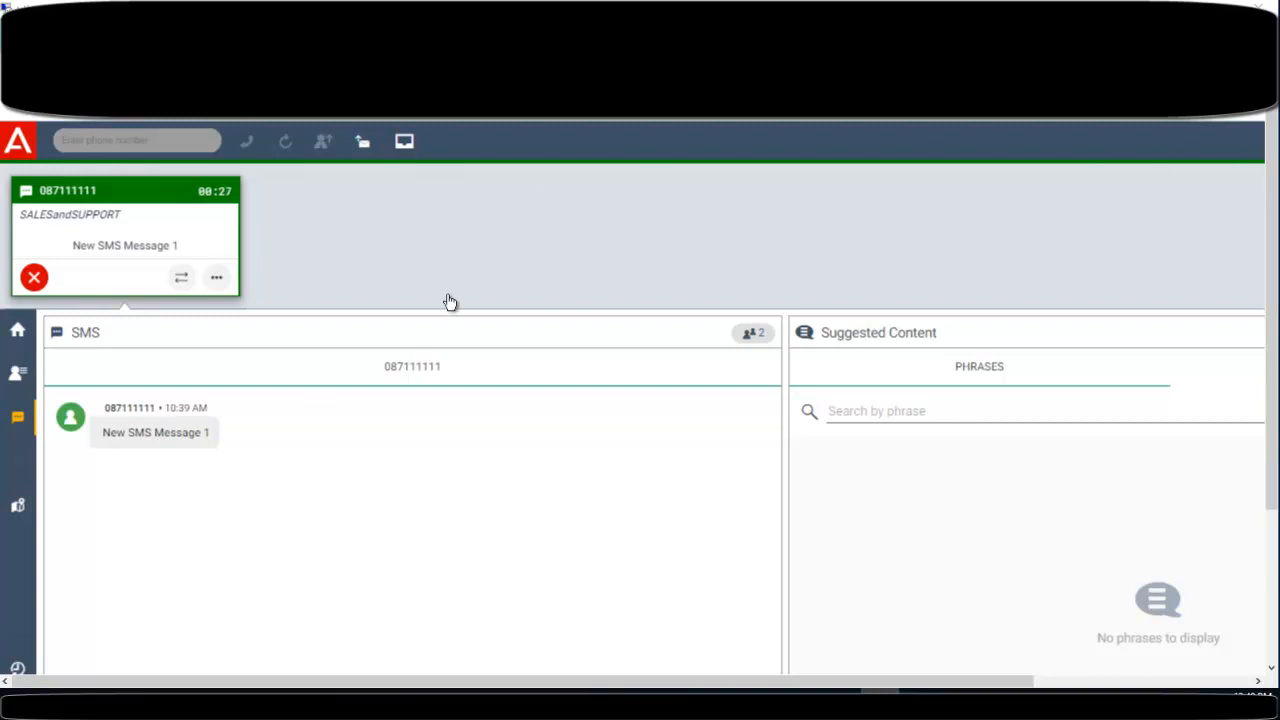
mouse_move(70, 256)
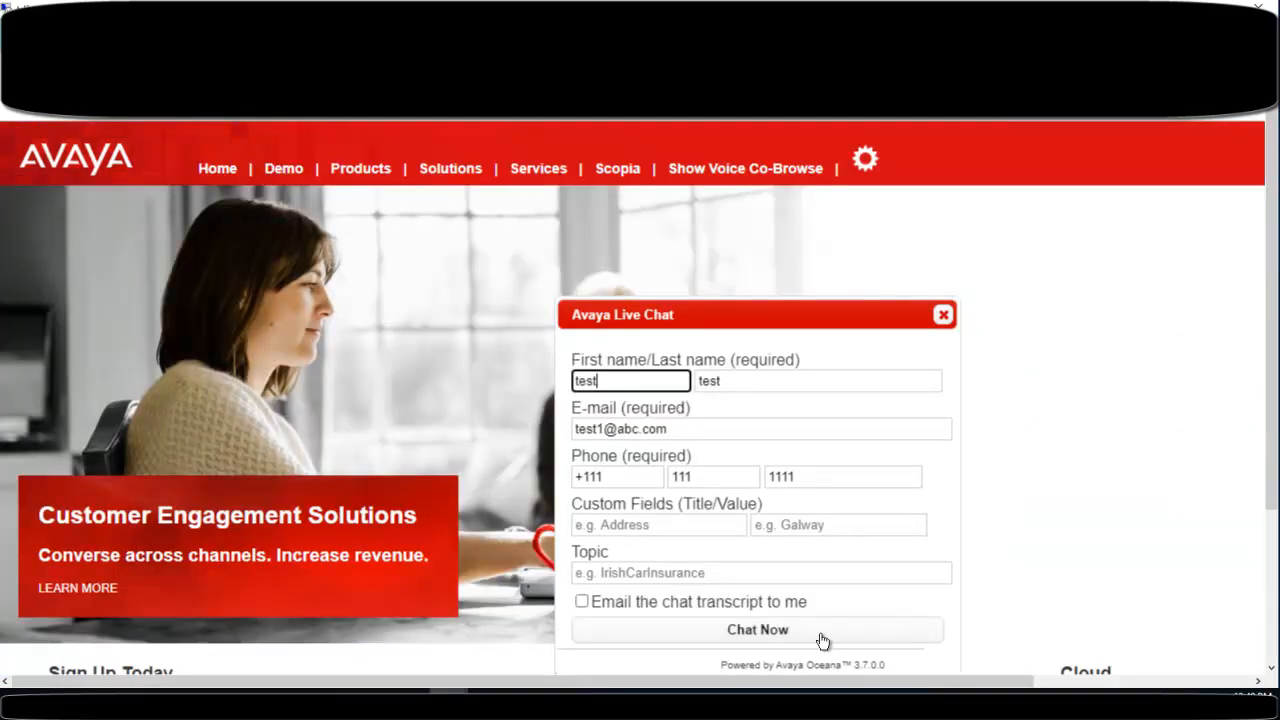
- Start a chat from the web form, accept it over the SMS, then complete the SMS after-contact work
click(756, 628)
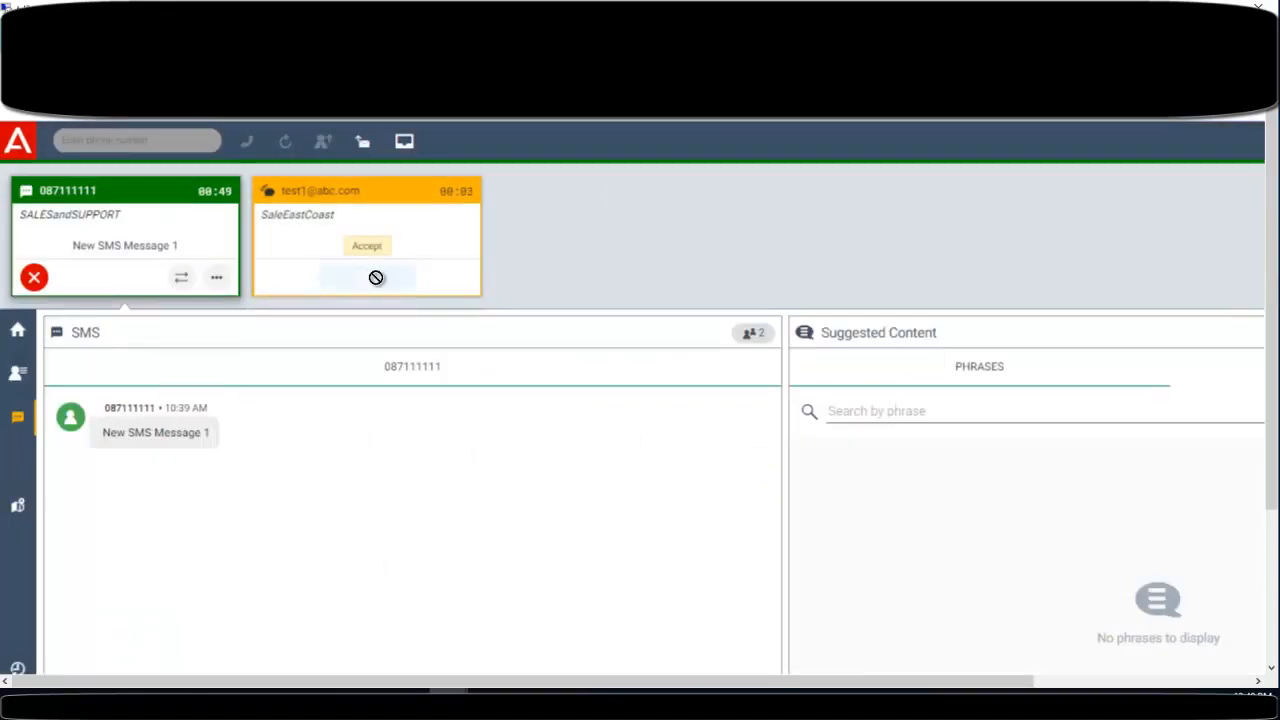
click(368, 244)
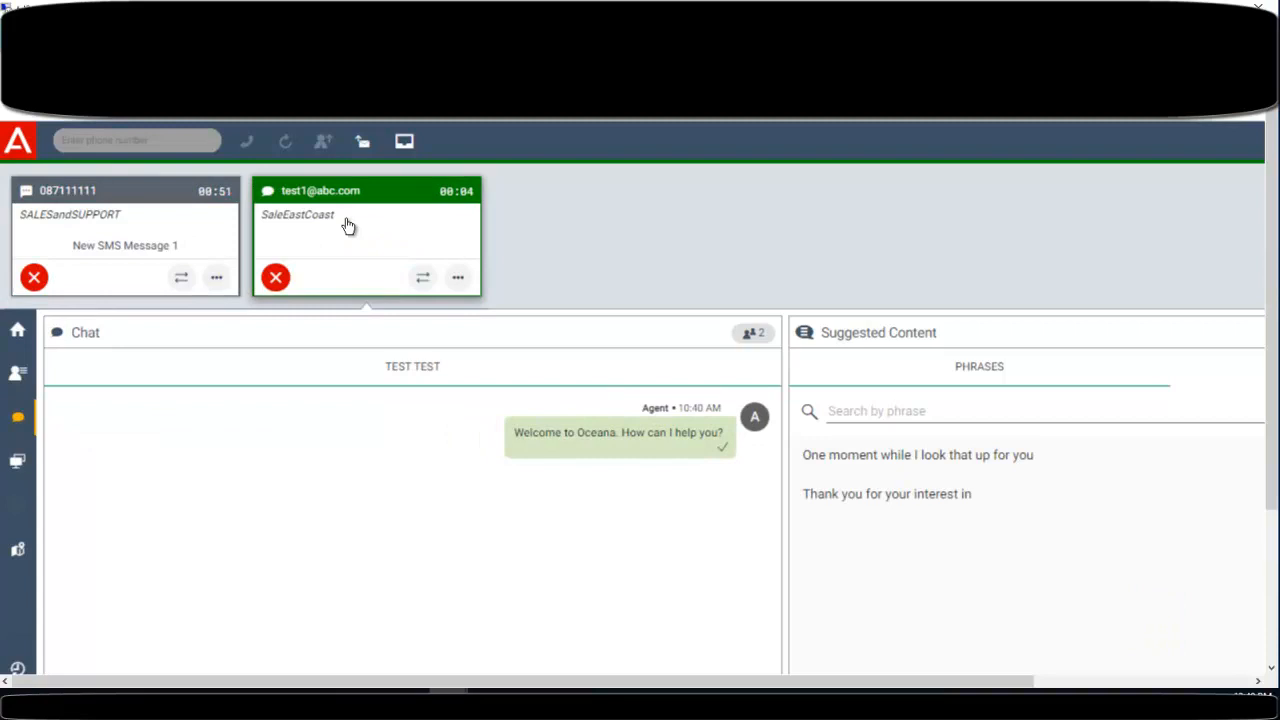
mouse_move(388, 272)
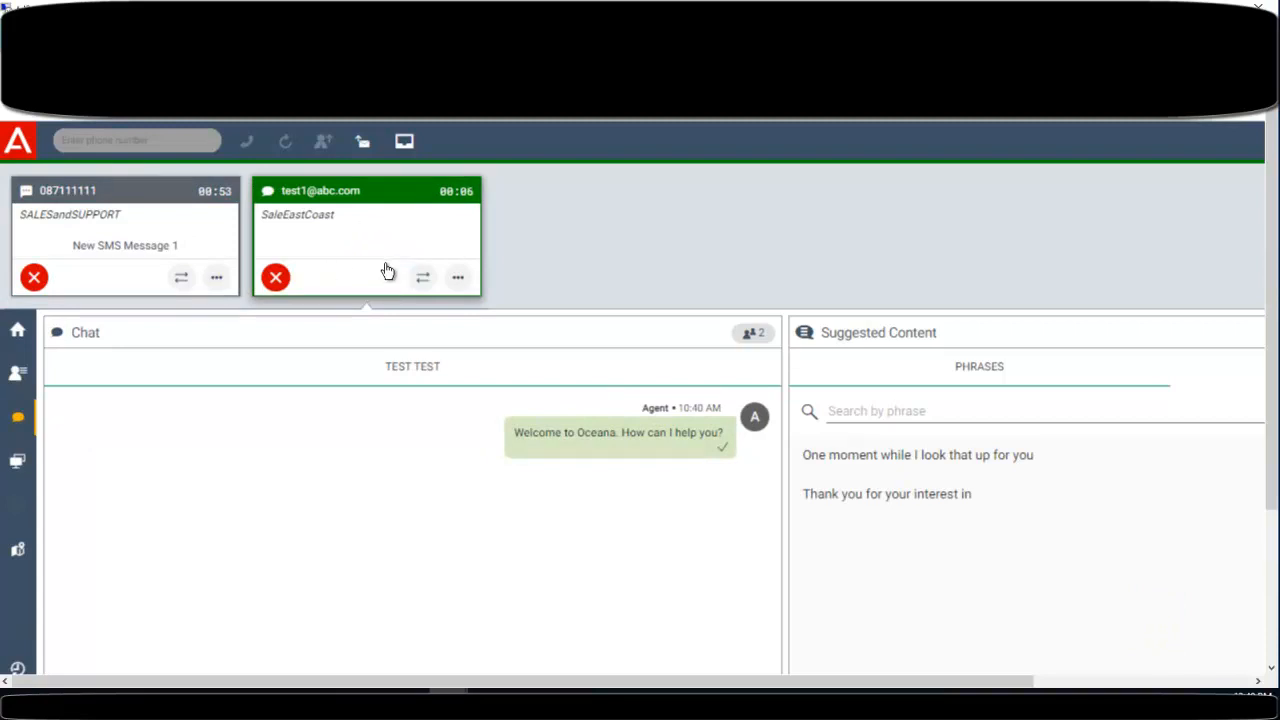
mouse_move(380, 274)
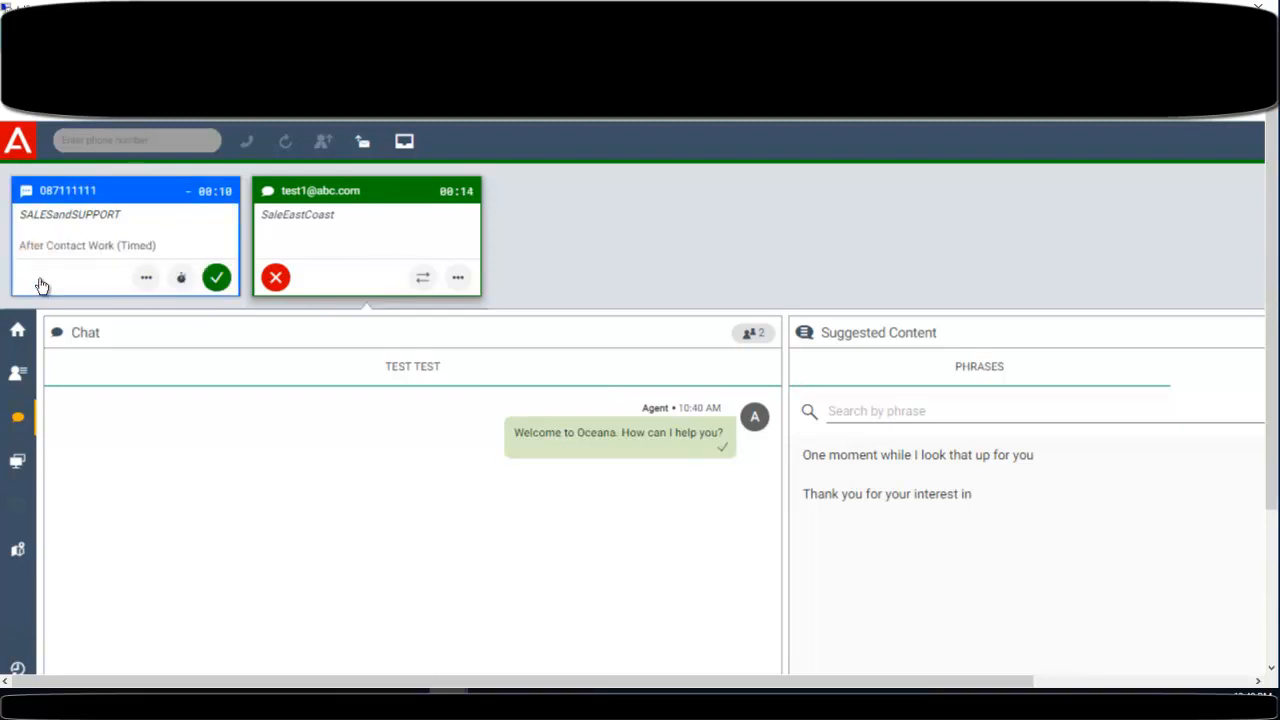
click(216, 276)
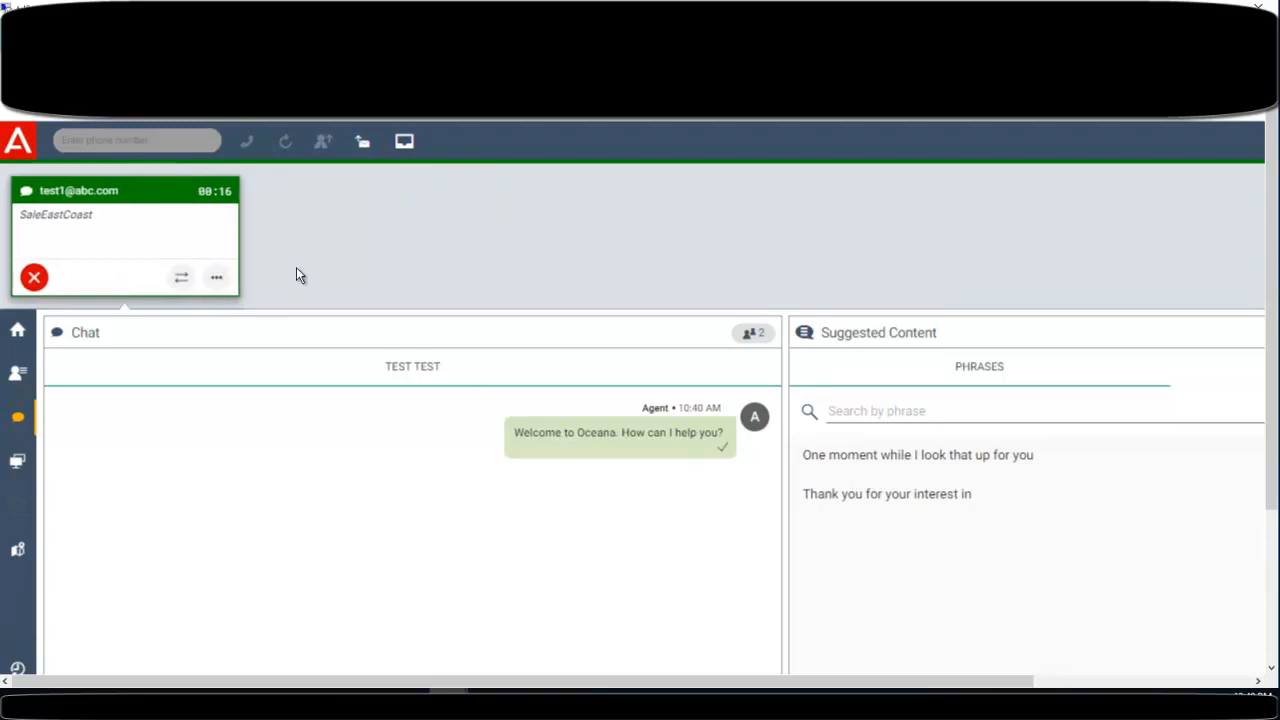
mouse_move(296, 268)
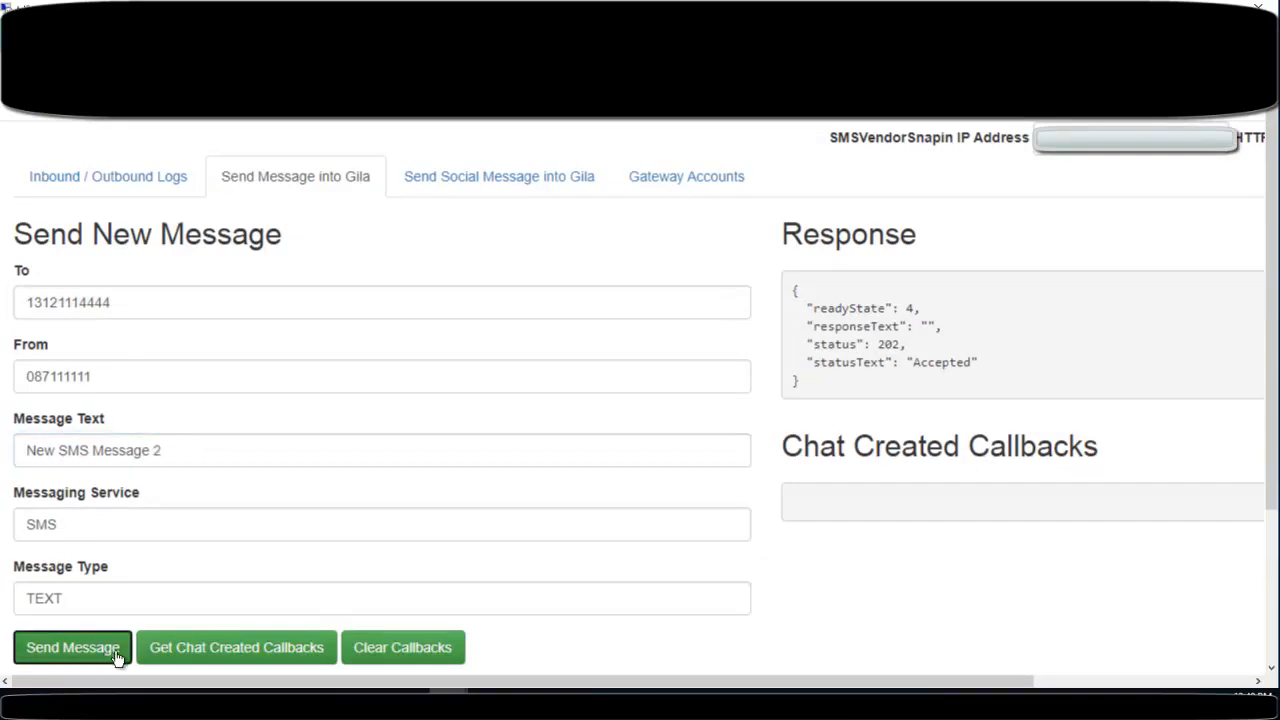
- Send a second SMS, complete the chat's after-contact work, then accept New SMS Message 2
click(72, 648)
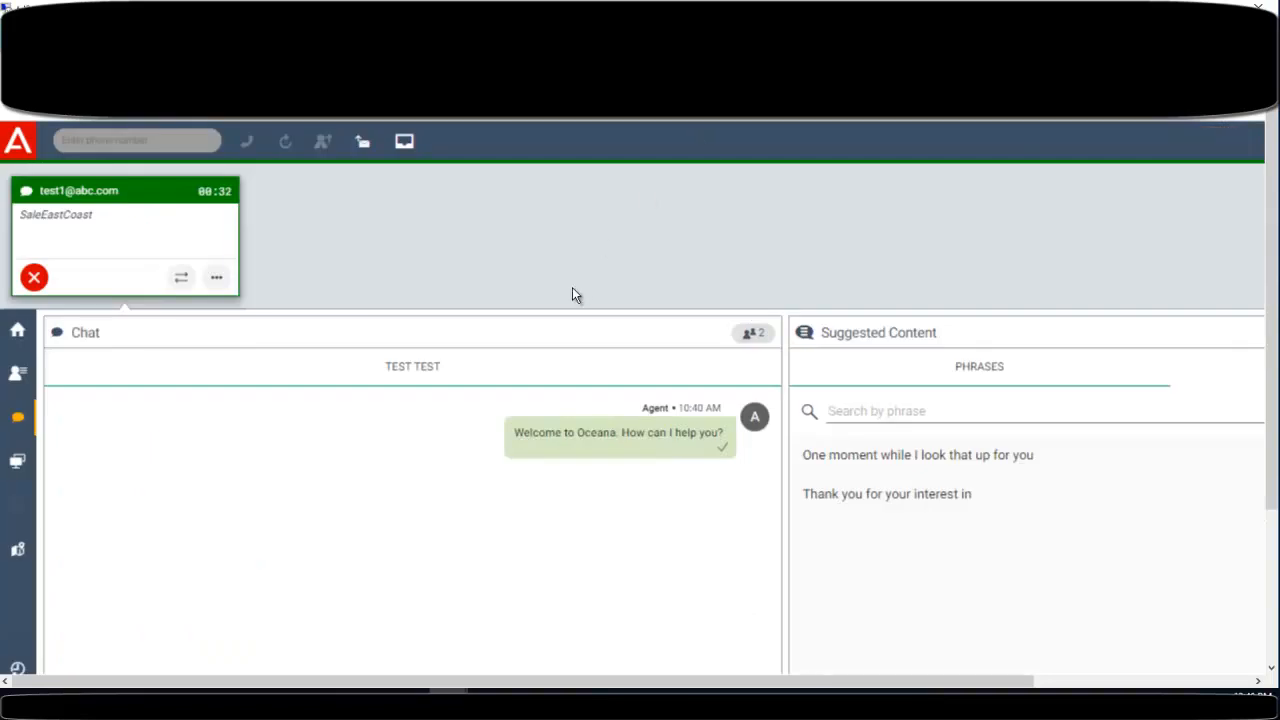
mouse_move(490, 220)
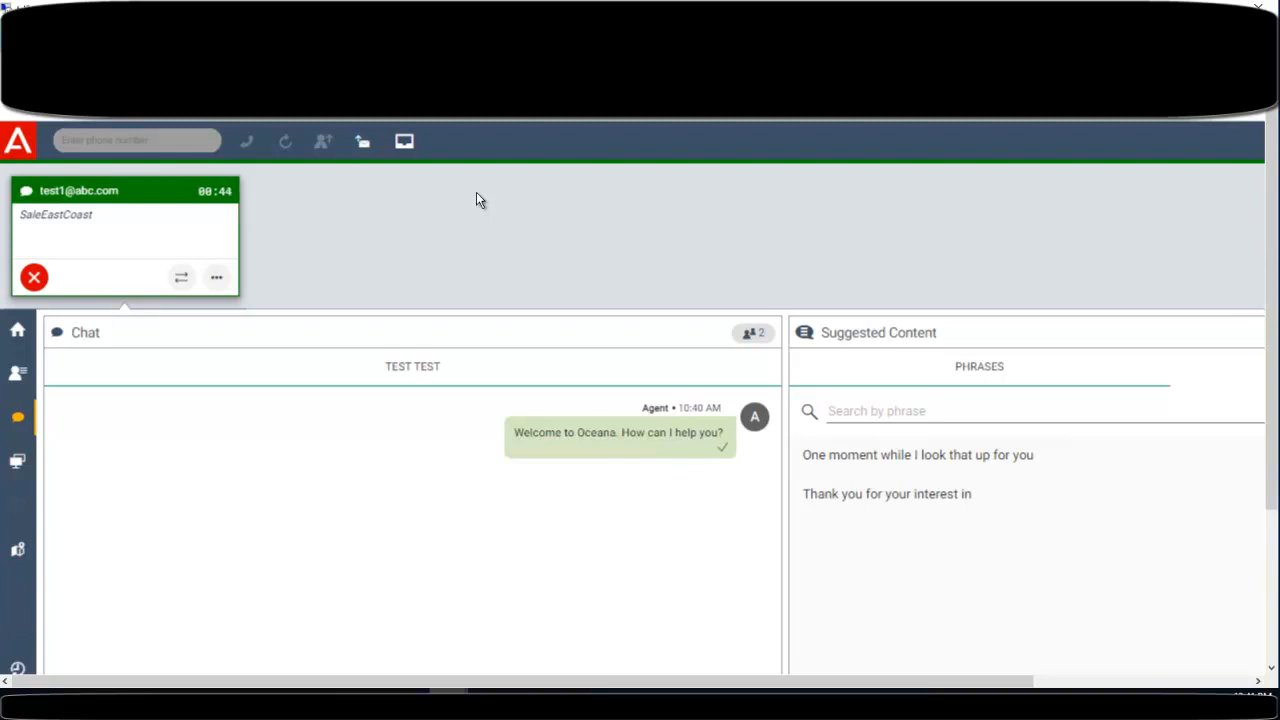
mouse_move(148, 322)
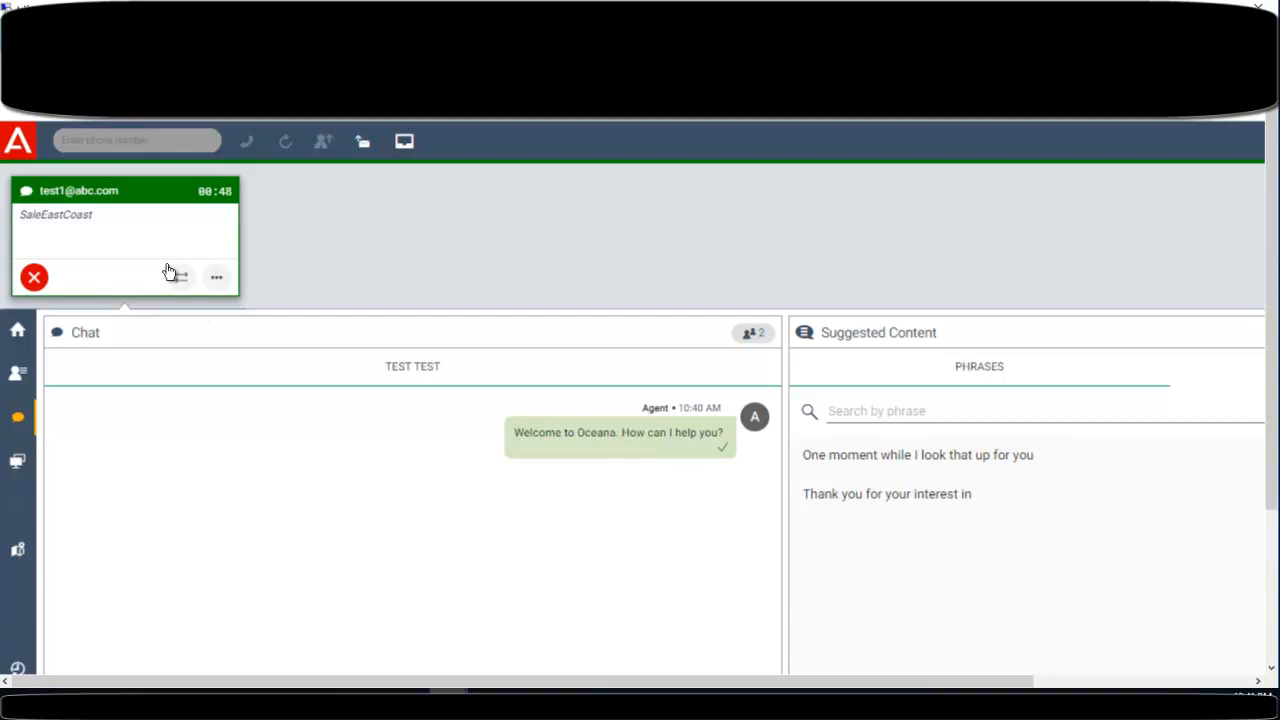
mouse_move(68, 282)
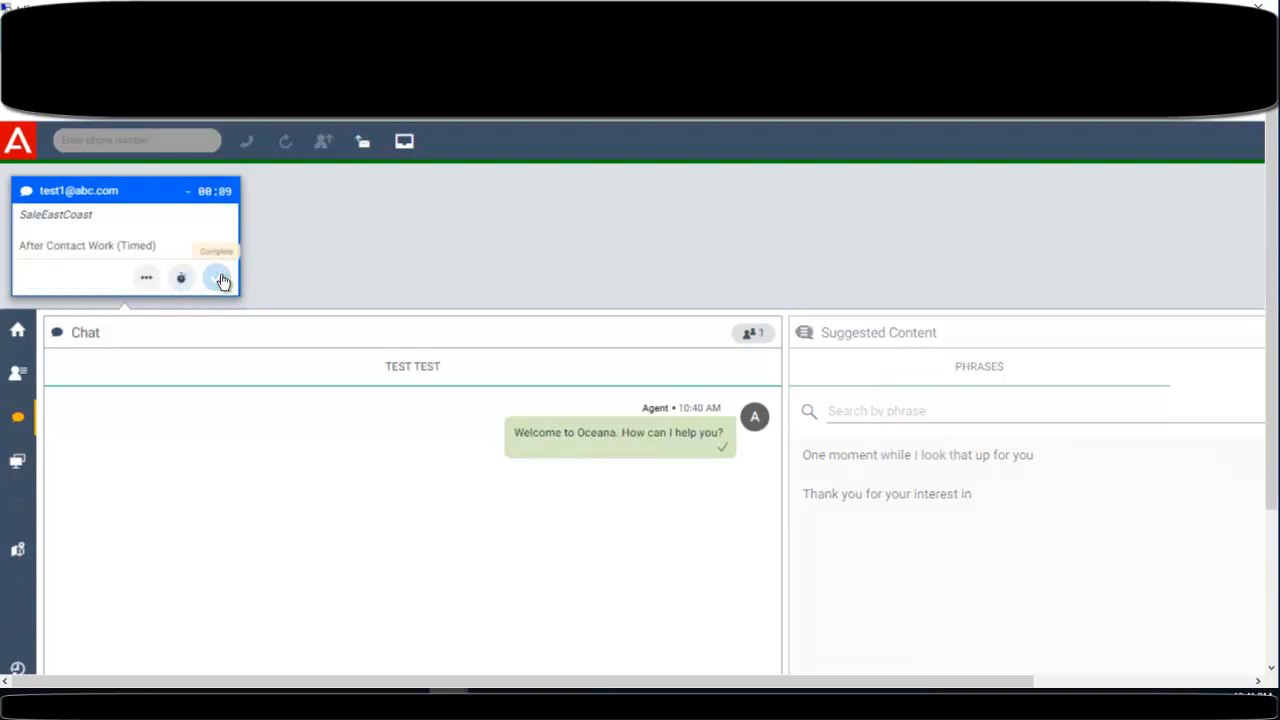
click(218, 278)
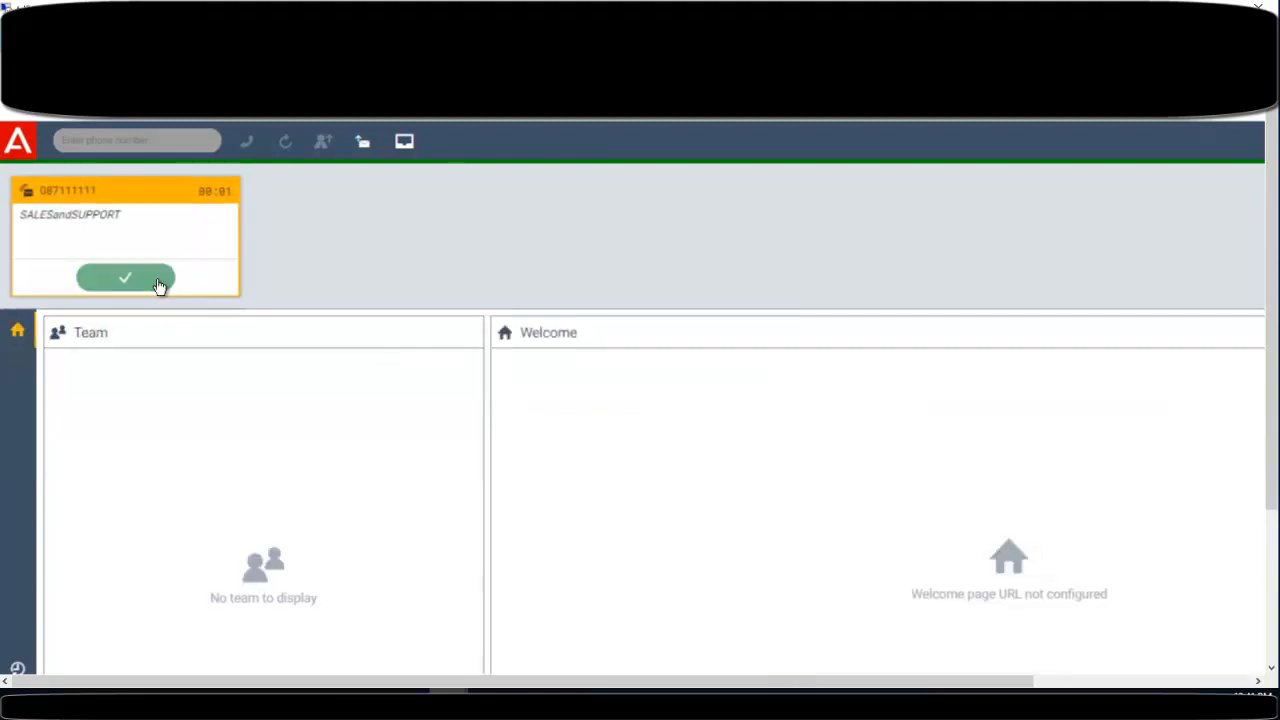
click(124, 276)
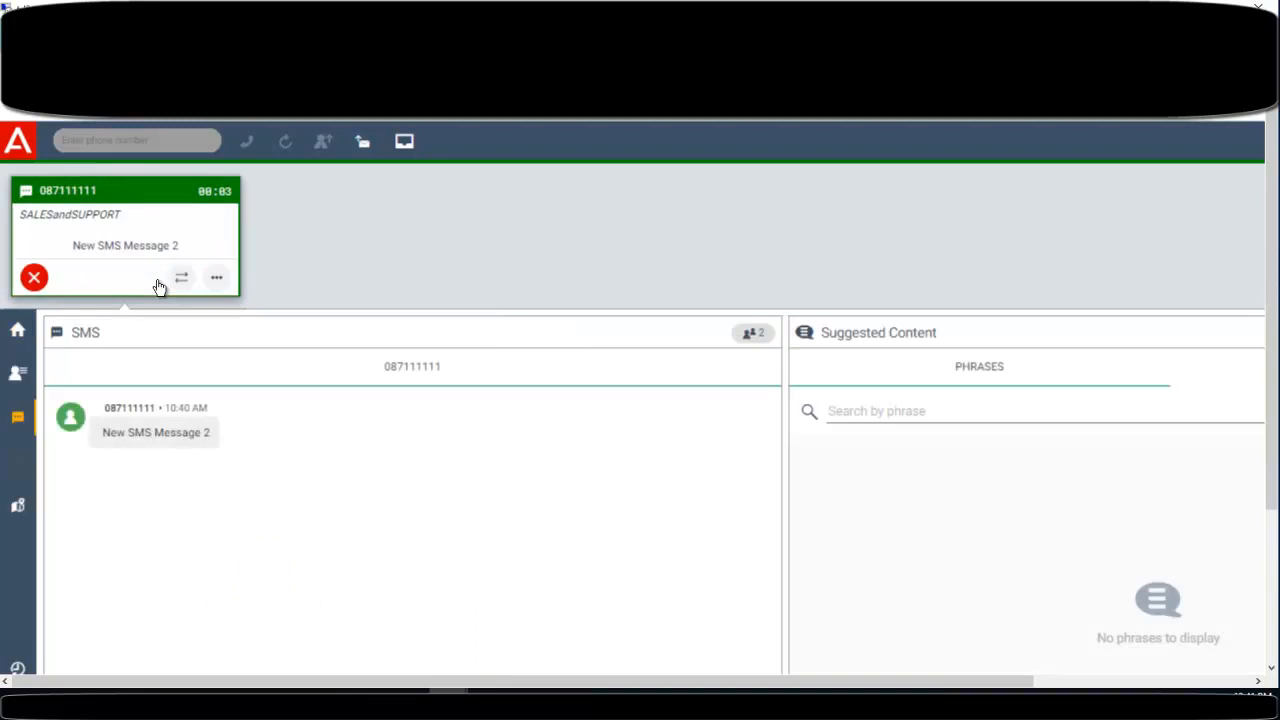